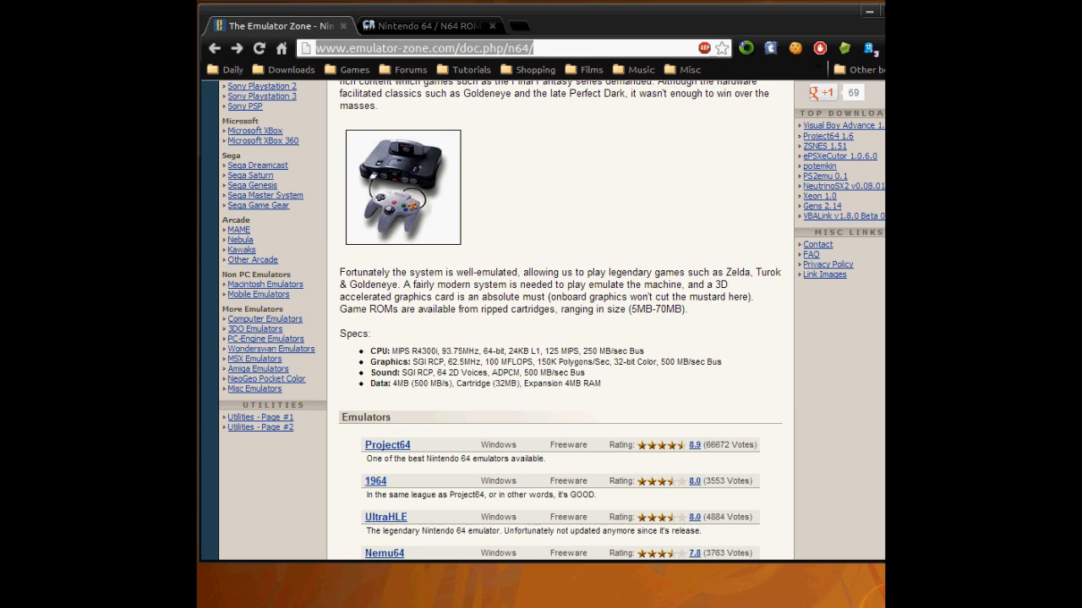
mouse_move(781, 260)
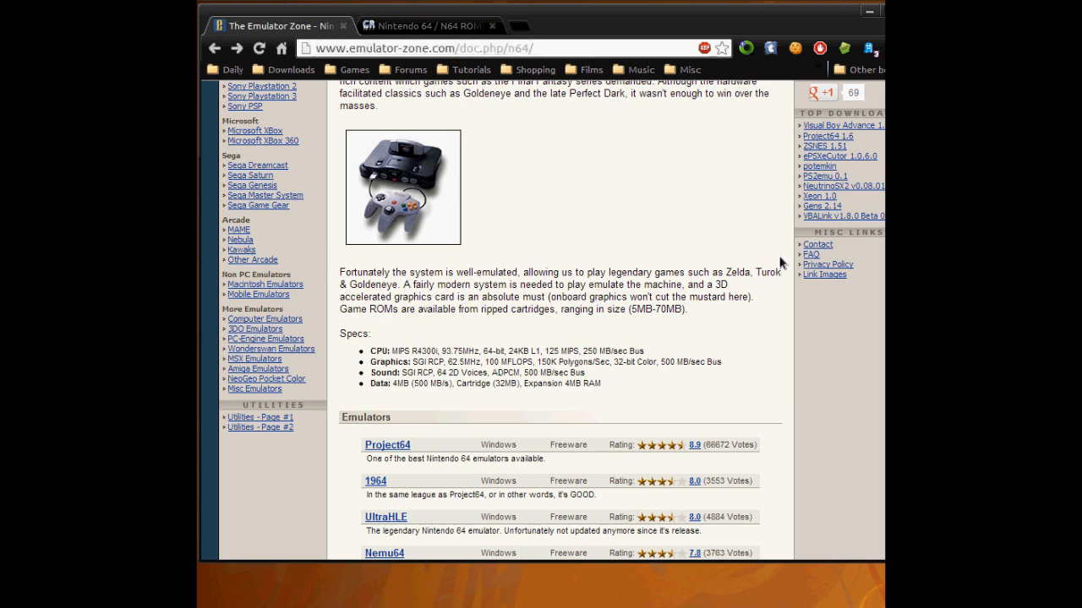
From the Emulator Zone N64 page, go to Project64 and request the Project64 1.6 installer download
scroll(up, 3)
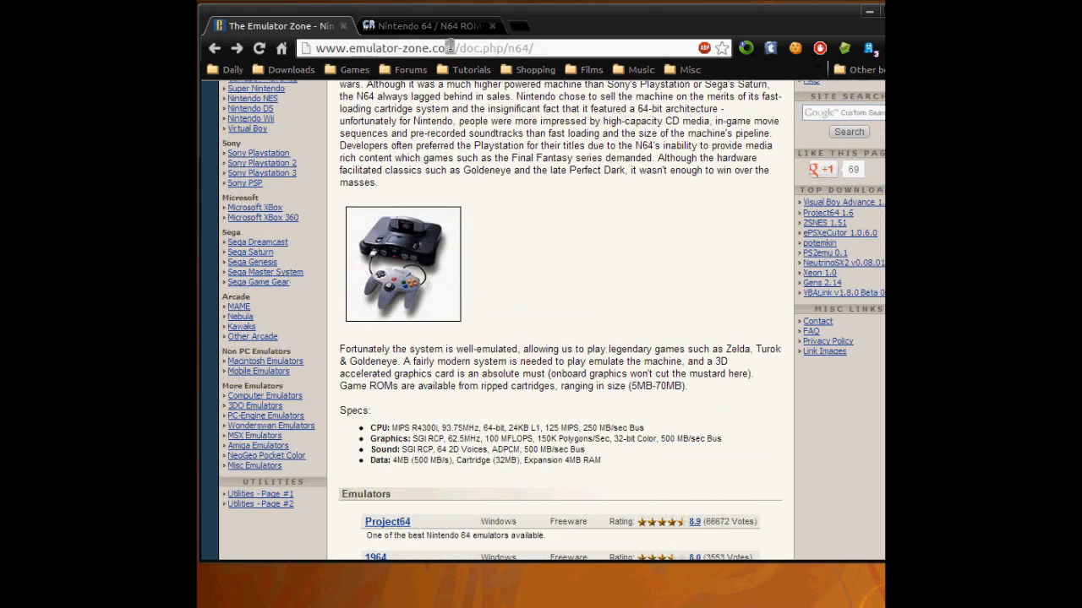
scroll(down, 3)
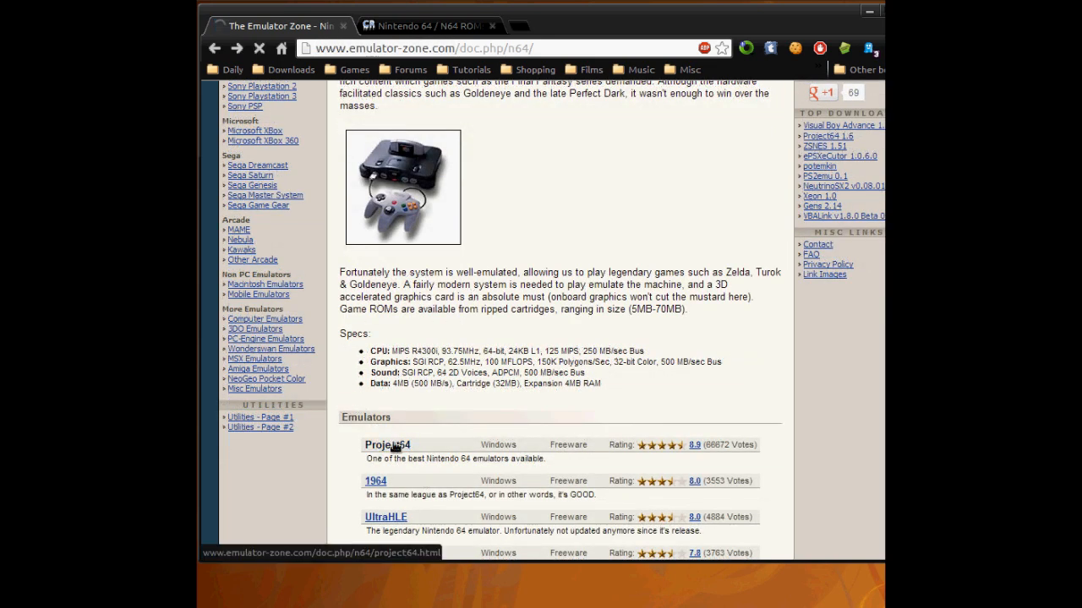
click(387, 444)
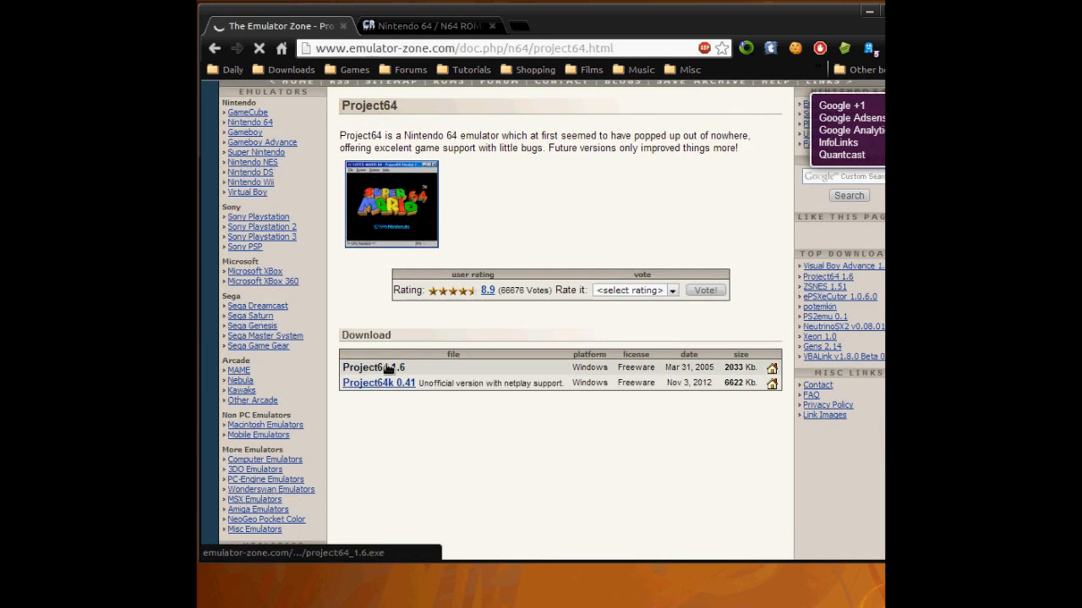
click(371, 367)
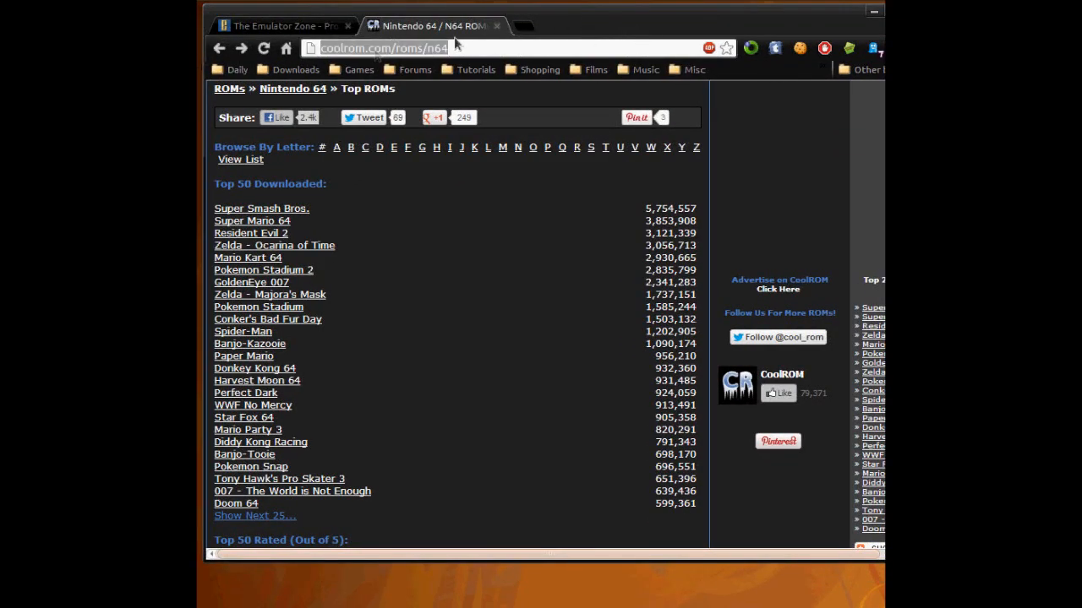
mouse_move(274, 163)
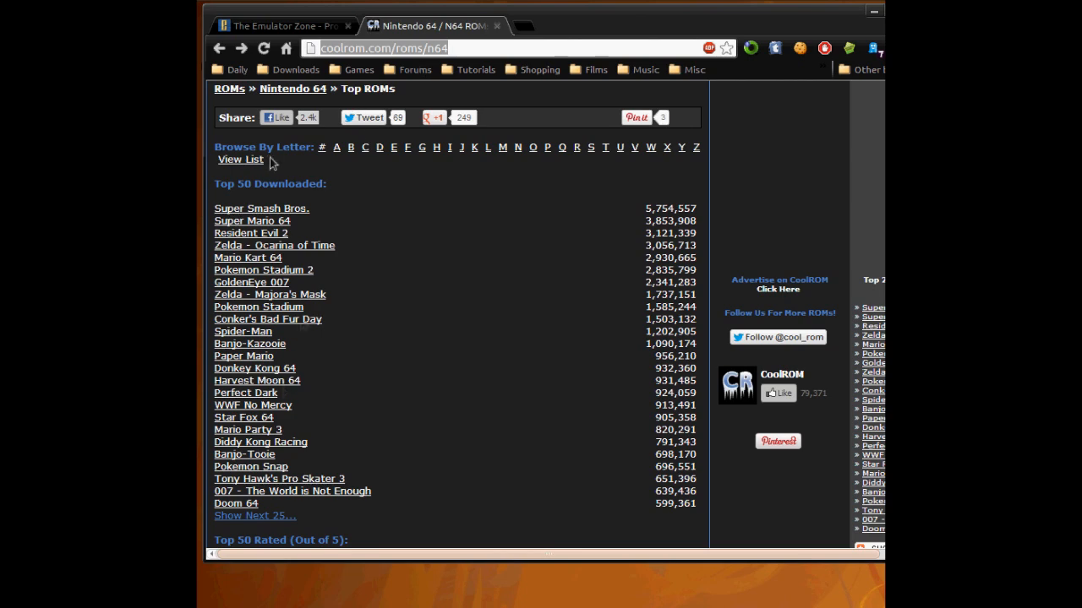
mouse_move(345, 228)
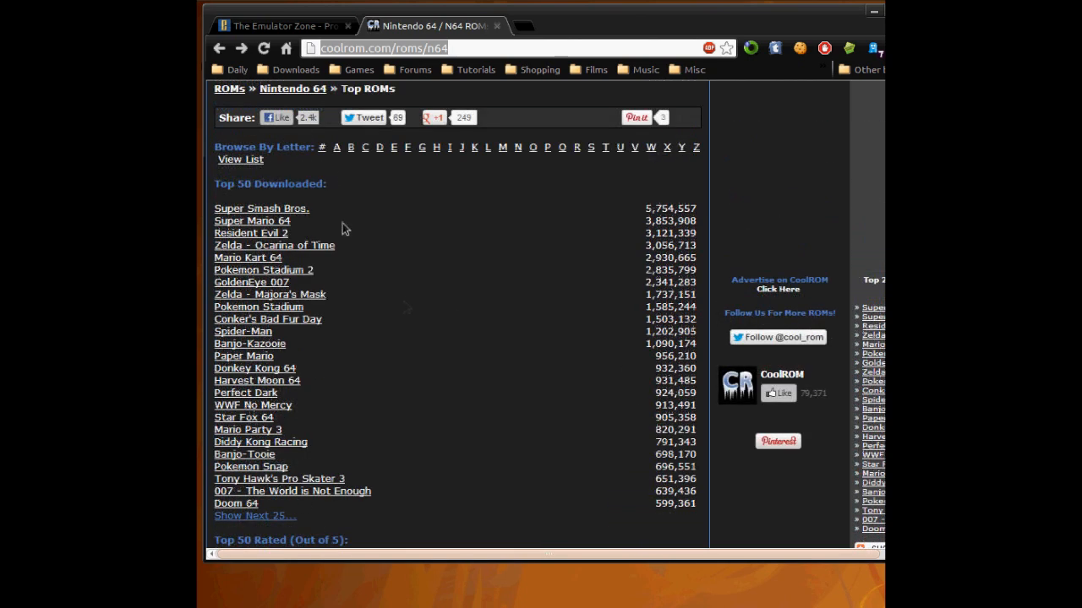
mouse_move(243, 331)
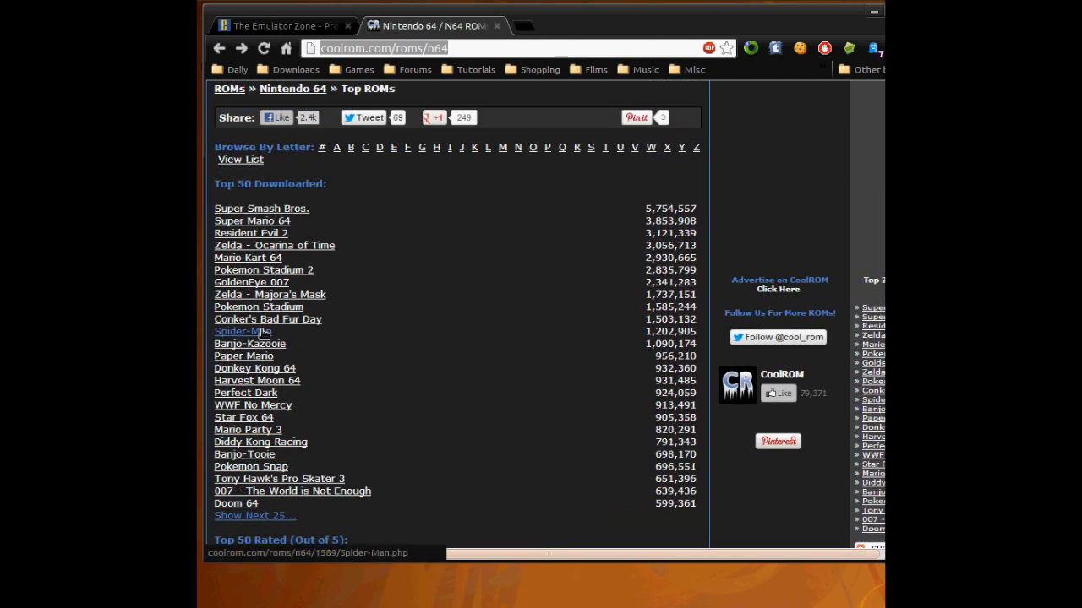
mouse_move(270, 336)
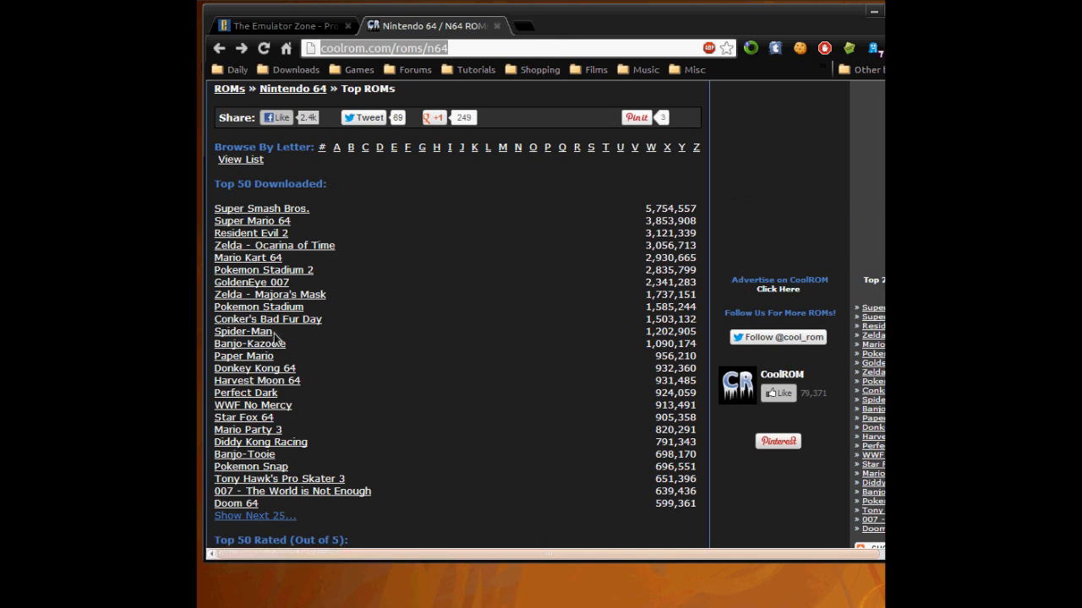
mouse_move(247, 256)
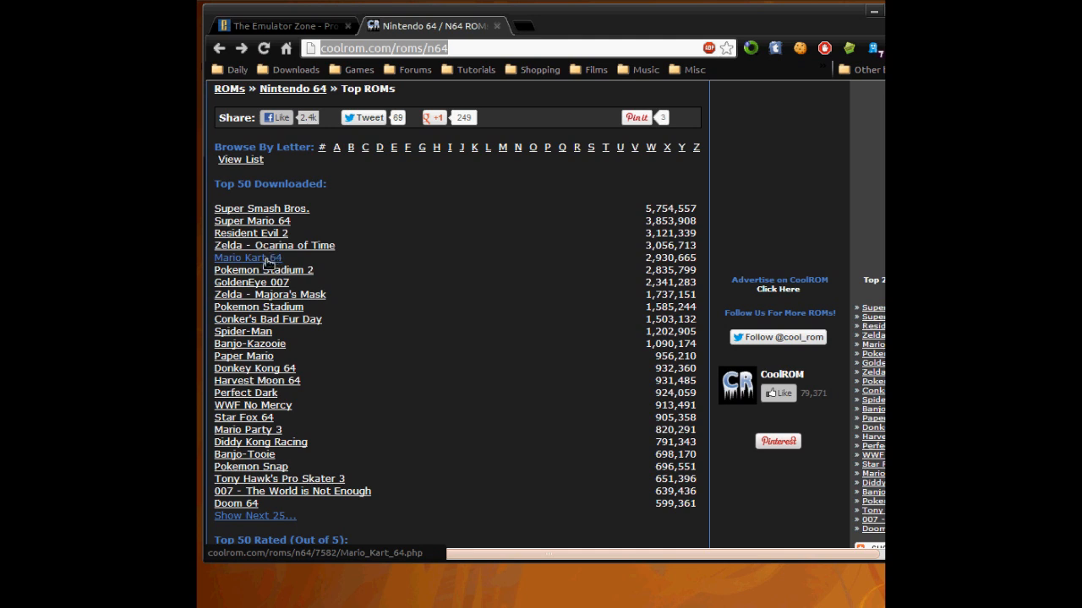
mouse_move(267, 318)
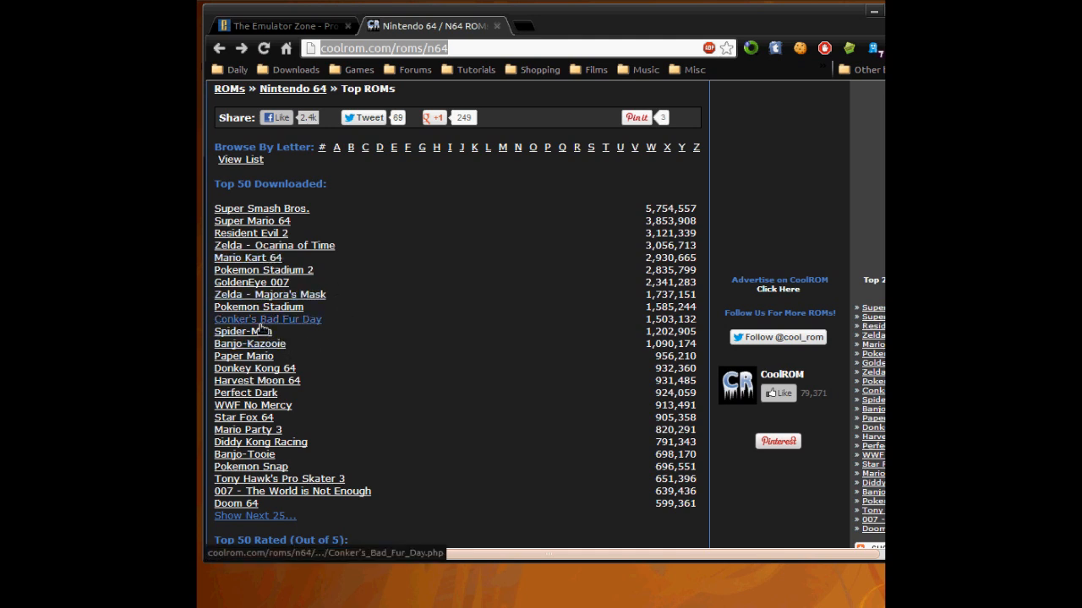
Download Spider-Man.zip from its CoolROM page and minimize Chrome to show the desktop
click(244, 332)
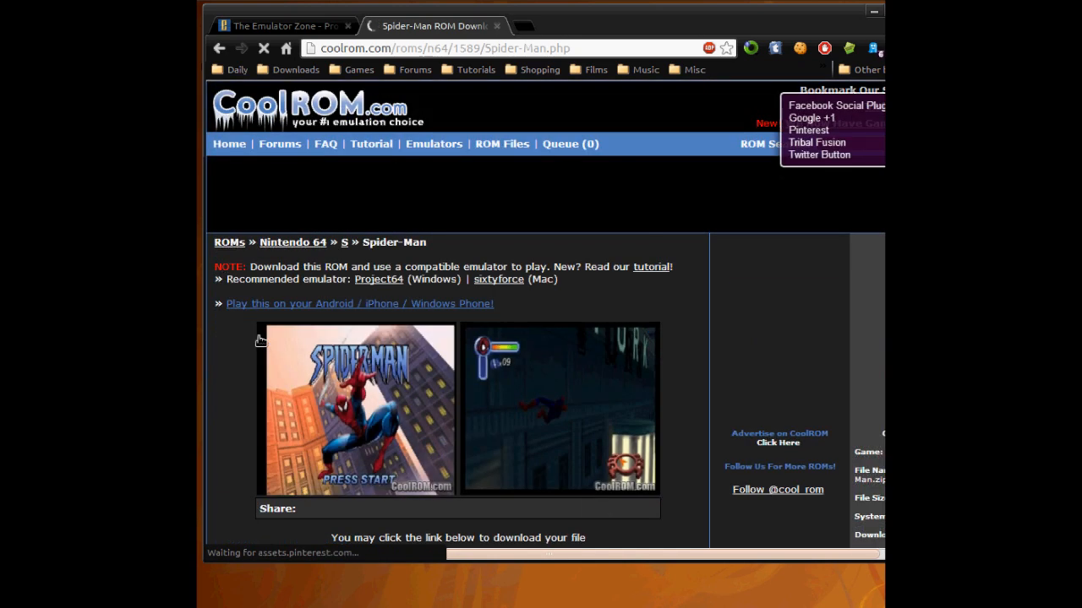
scroll(down, 3)
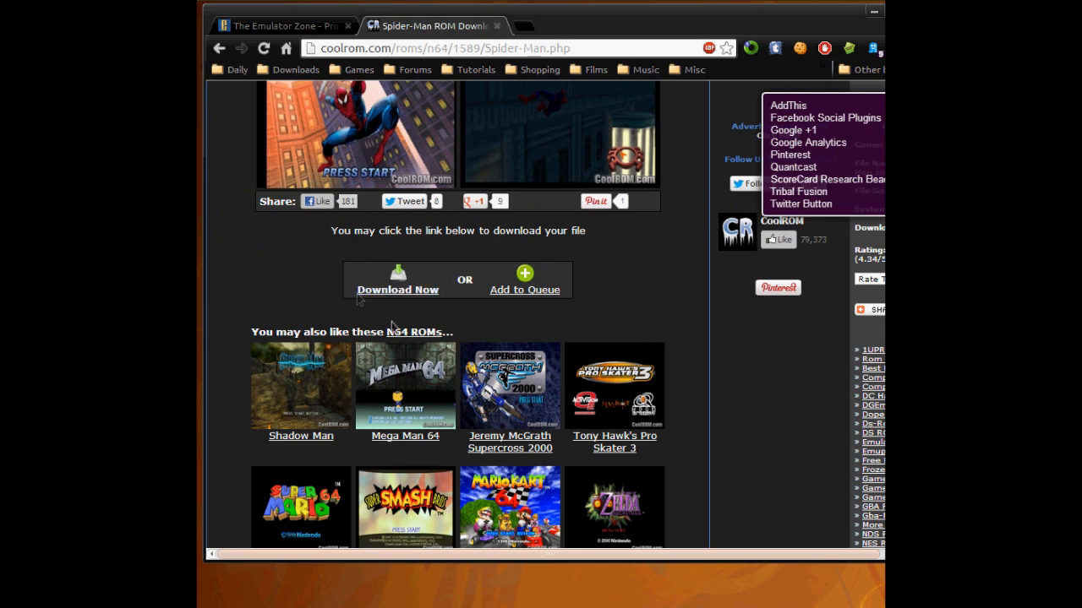
click(397, 289)
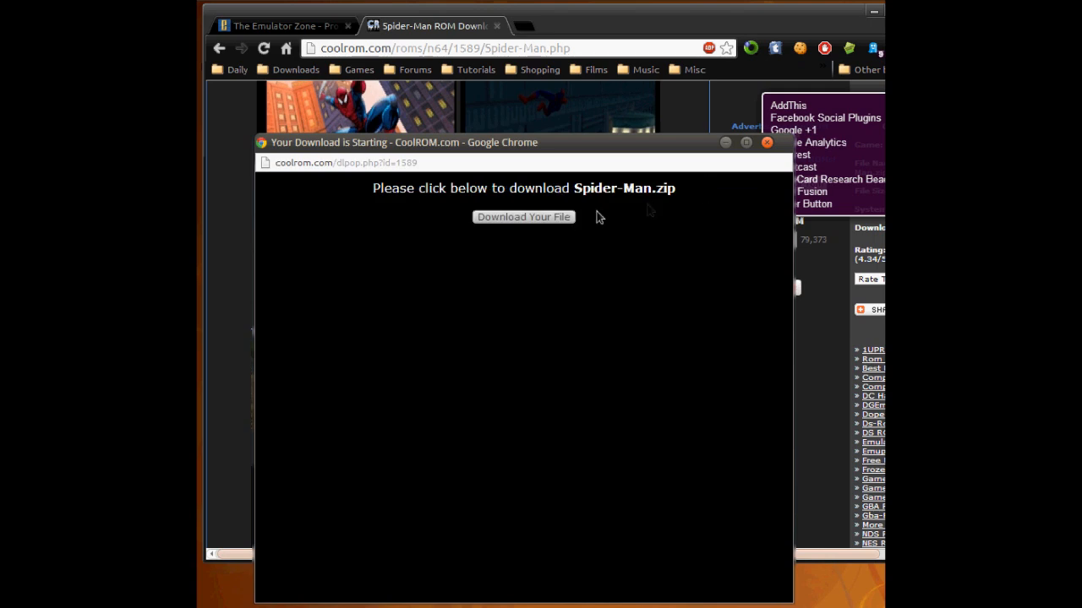
click(767, 141)
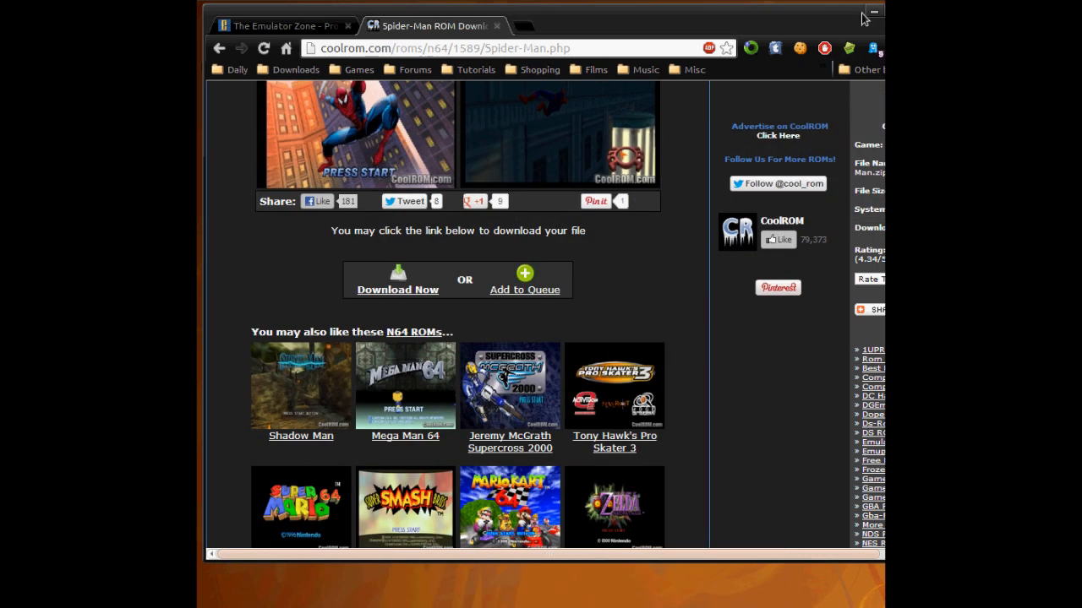
click(876, 10)
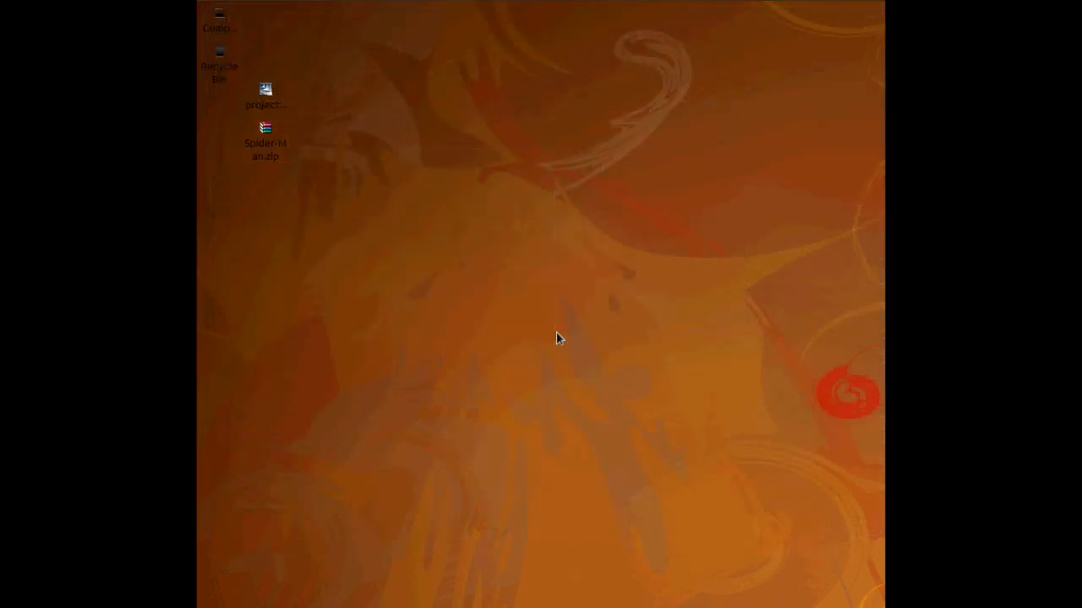
mouse_move(566, 316)
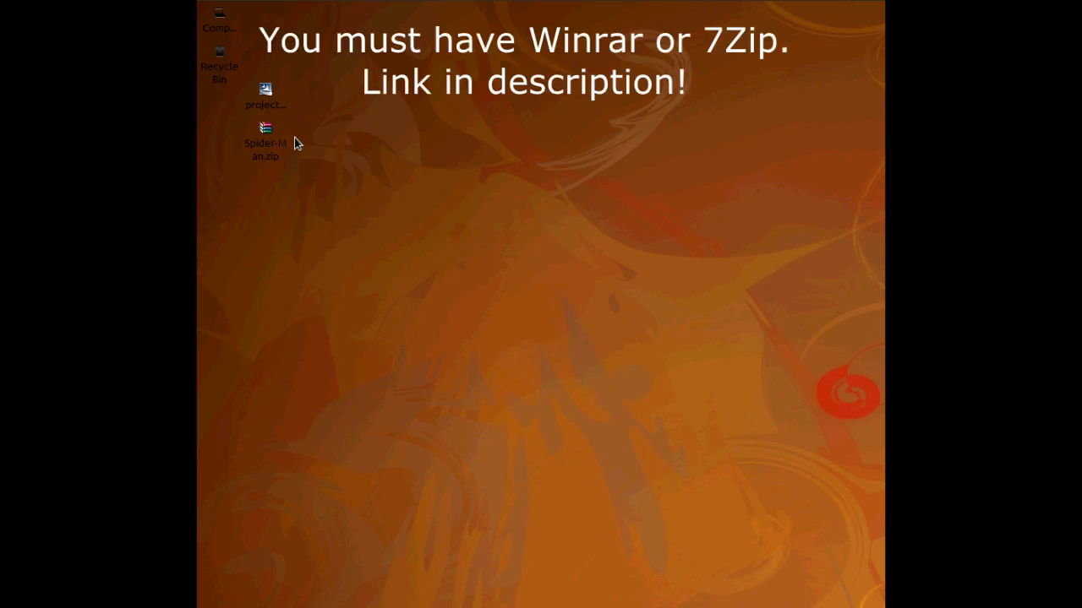
mouse_move(255, 173)
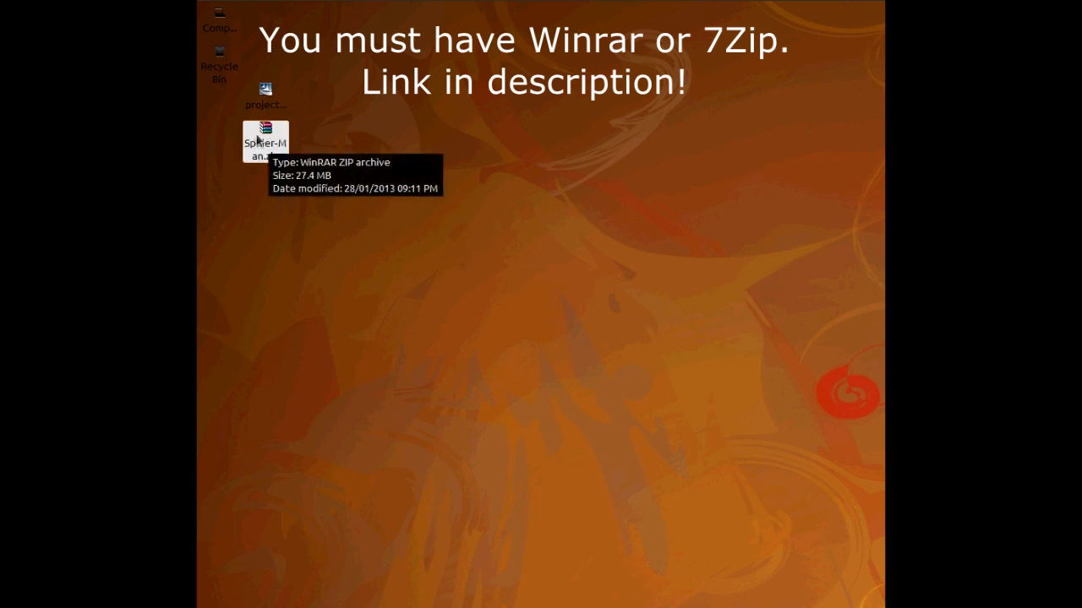
Start extracting the Spider-Man zip on the desktop via Extract files... from its context menu
right_click(265, 138)
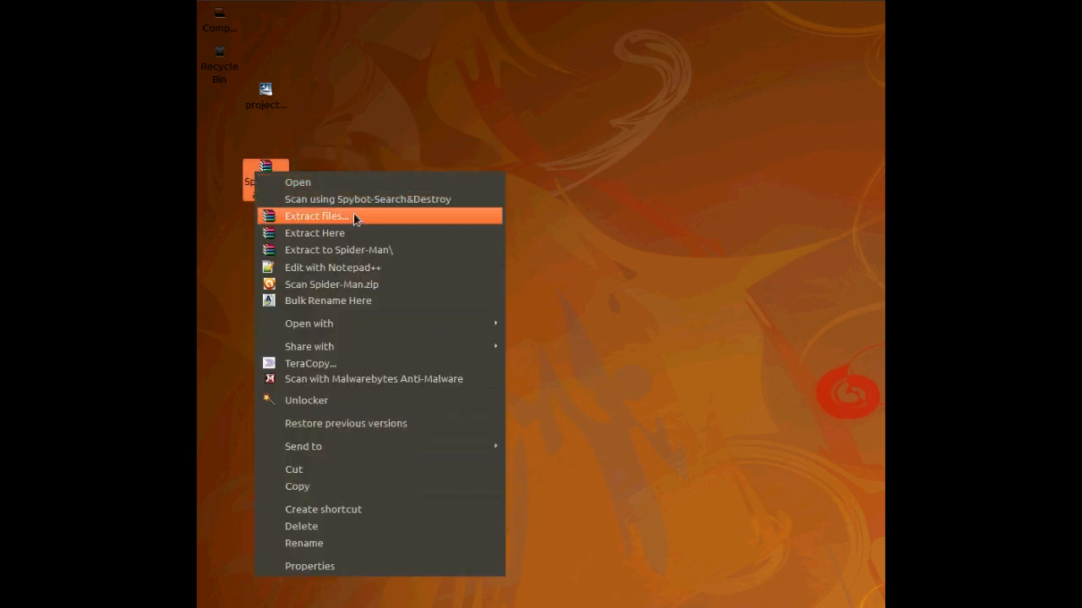
click(316, 216)
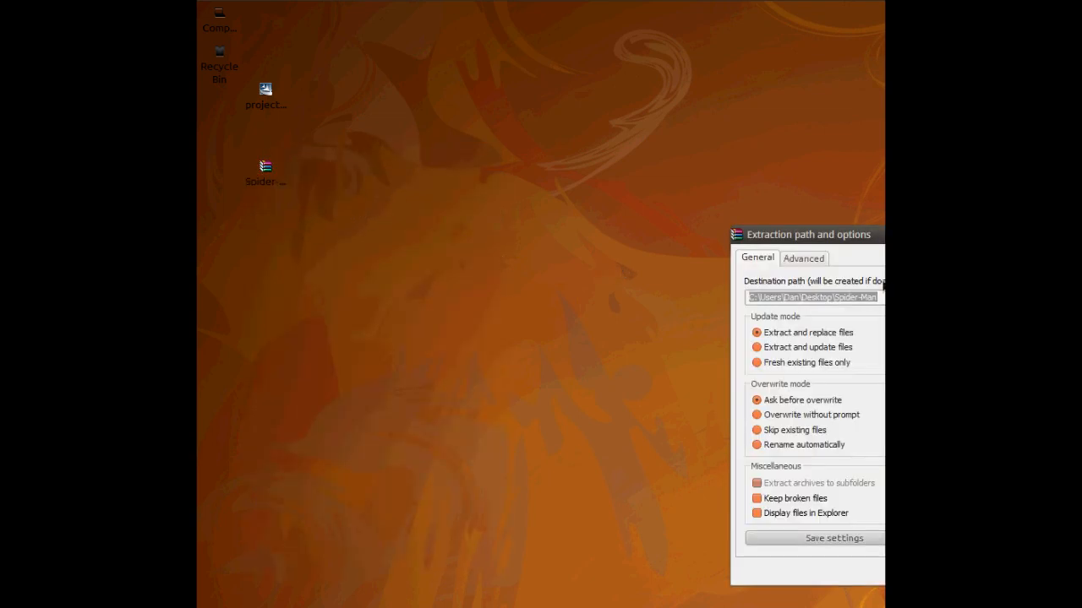
Extract the archive and select the Spider-Man.z64 ROM in the resulting Spider-Man folder
click(833, 537)
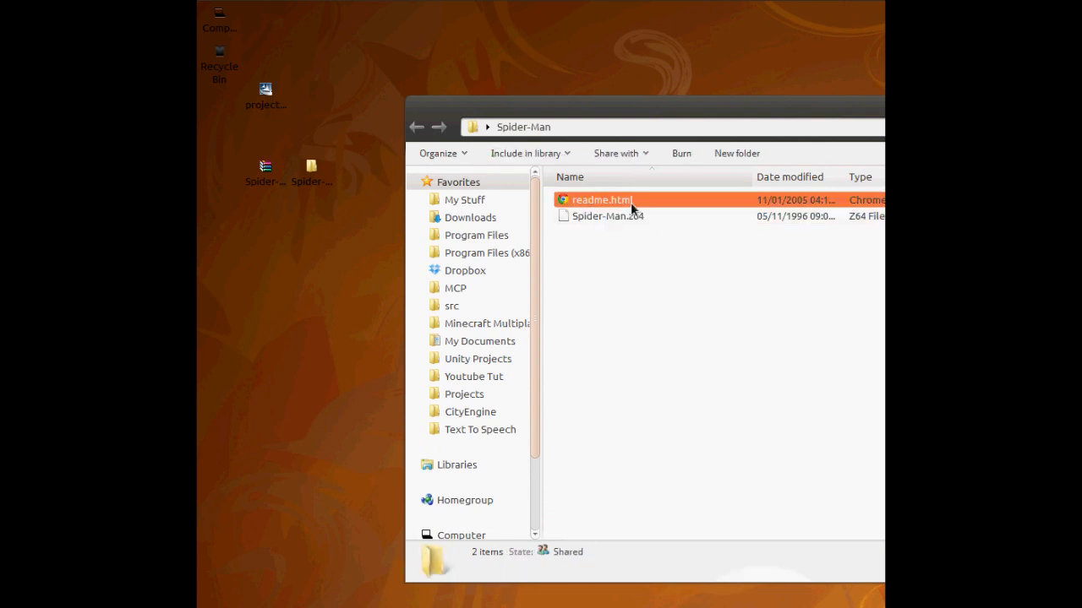
click(602, 199)
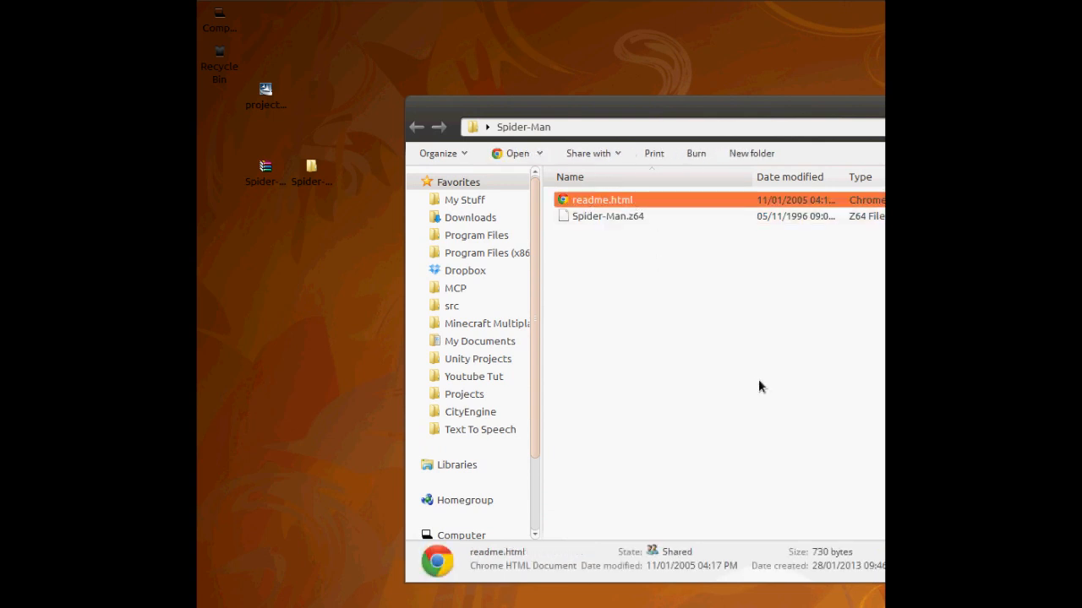
mouse_move(694, 336)
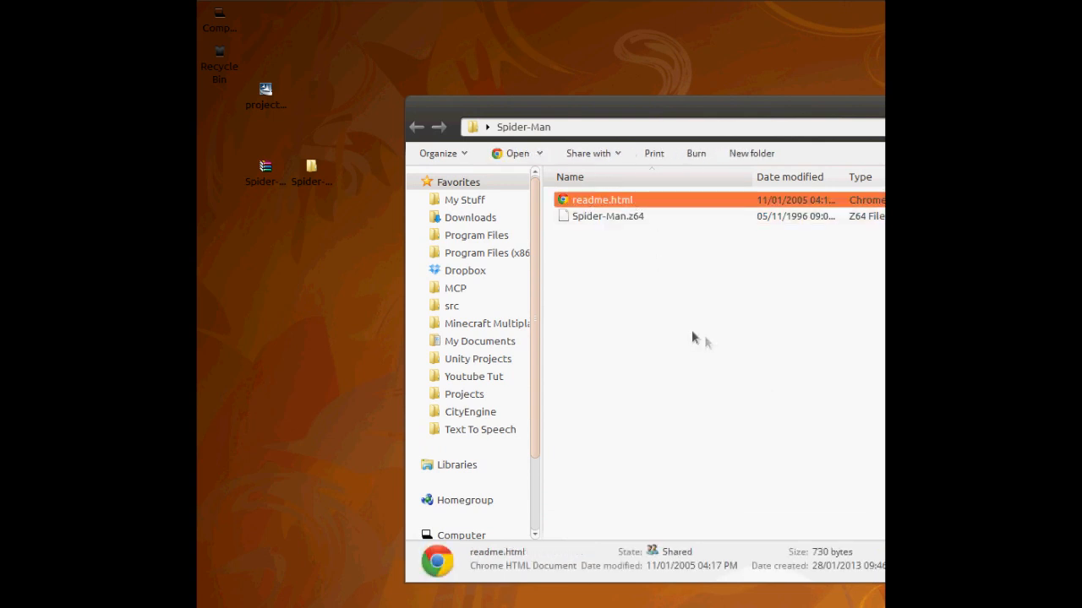
click(606, 217)
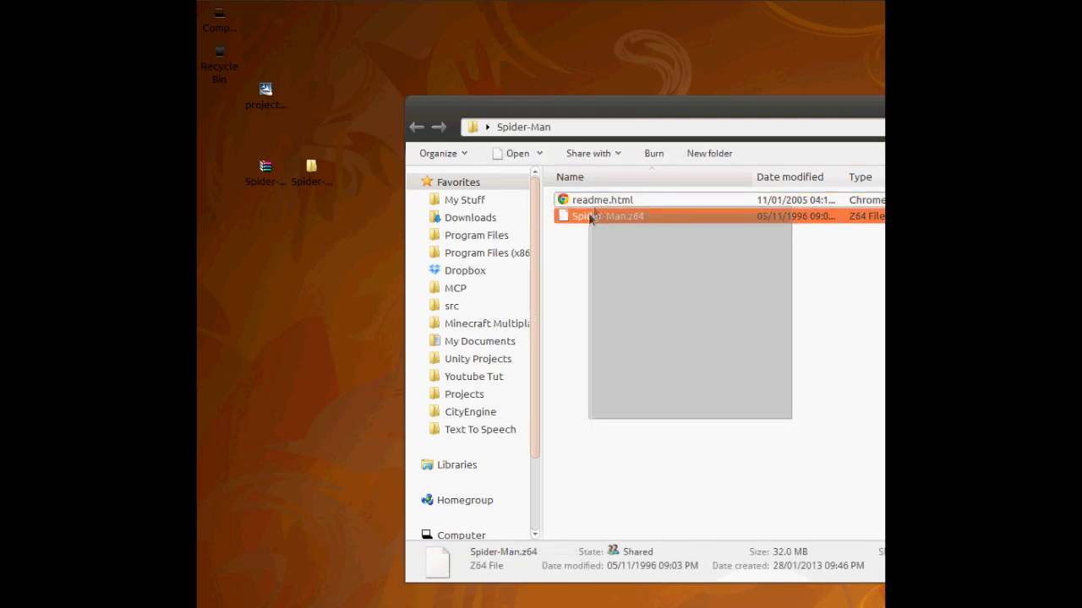
click(606, 216)
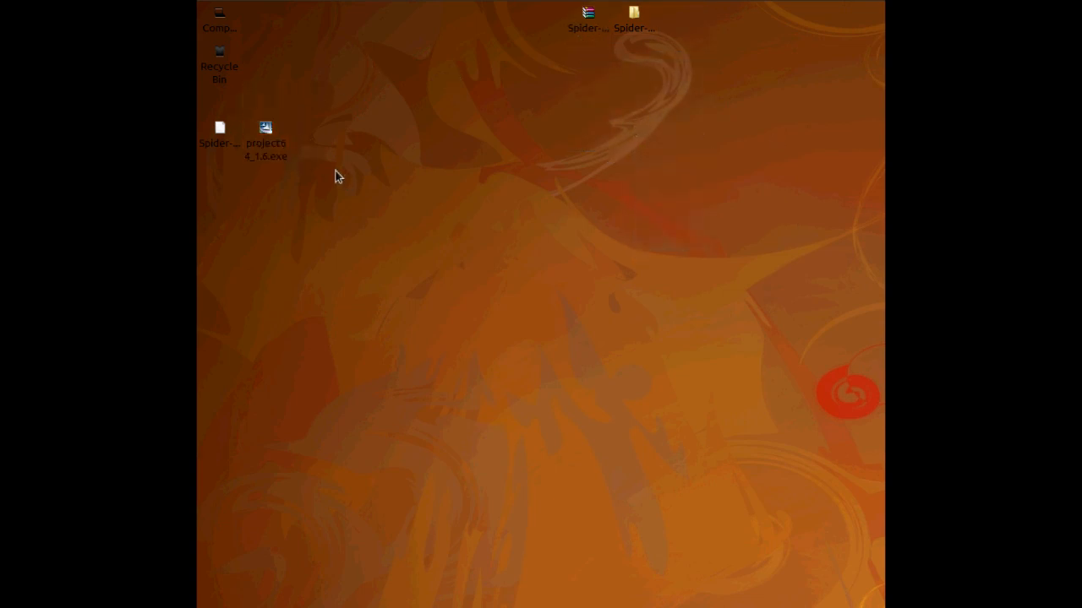
Run the Project64 1.6 installer from the desktop past its security warning to the welcome wizard
click(265, 135)
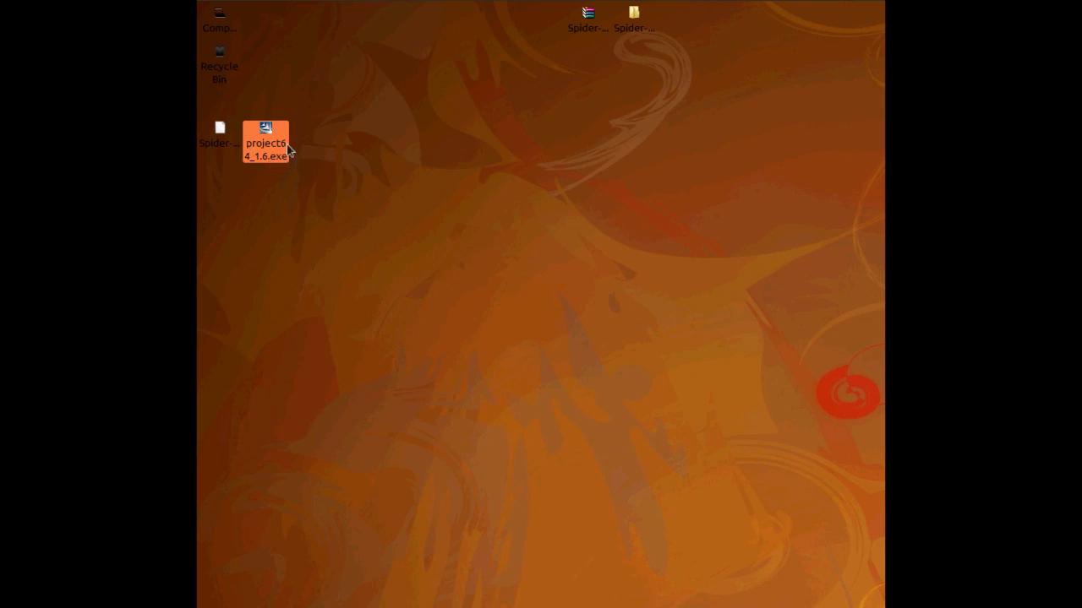
double_click(265, 135)
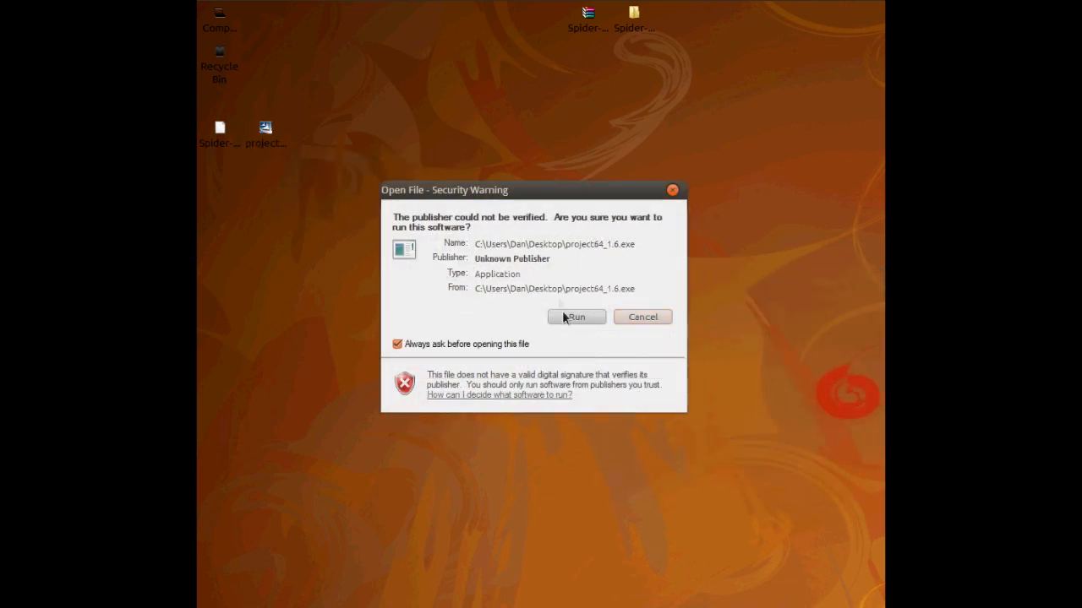
click(575, 316)
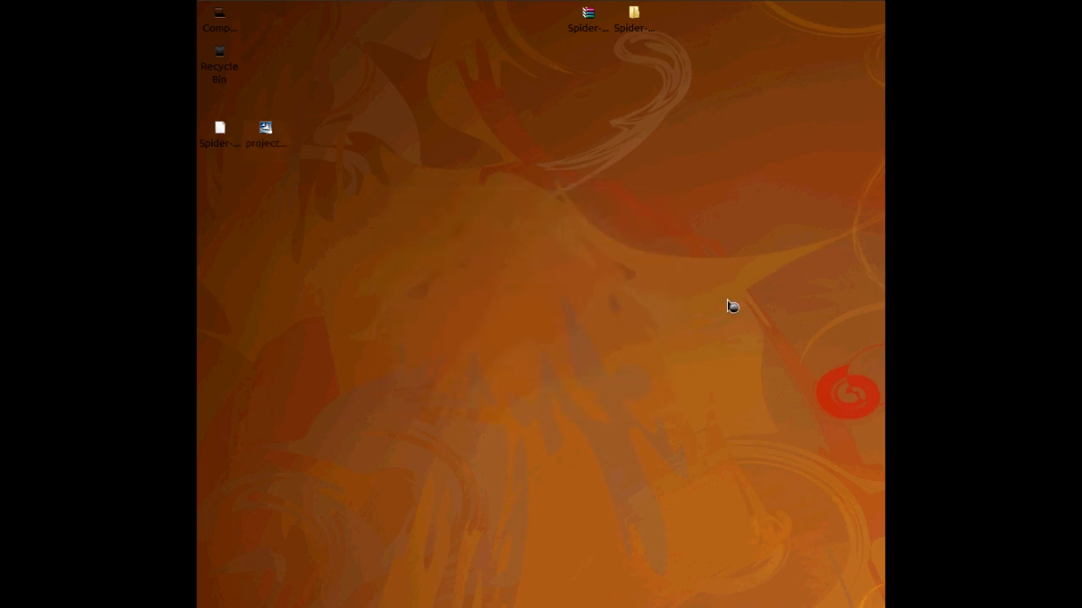
double_click(265, 128)
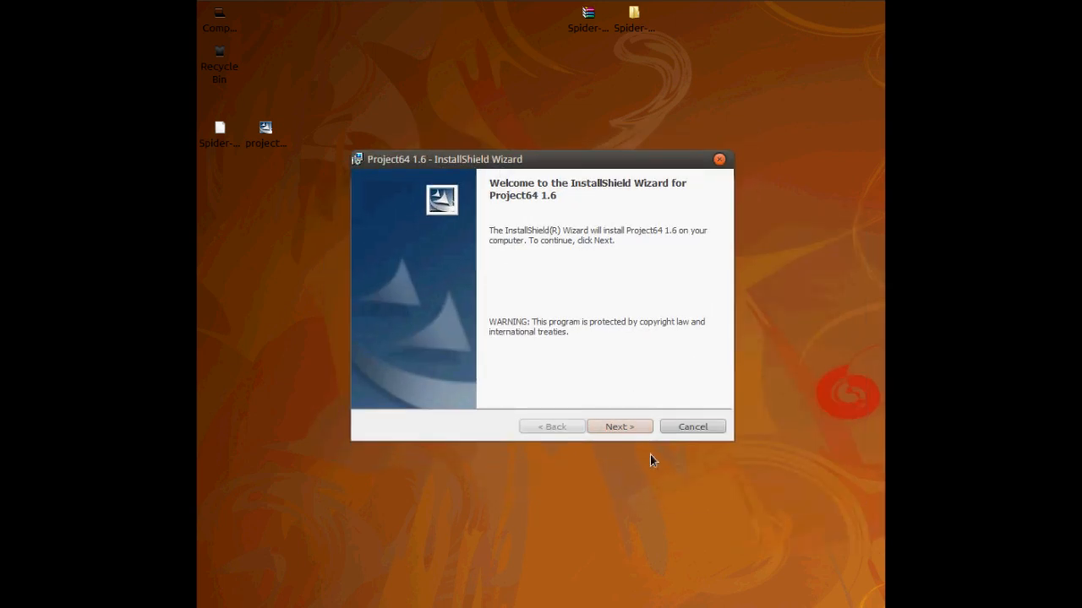
mouse_move(618, 426)
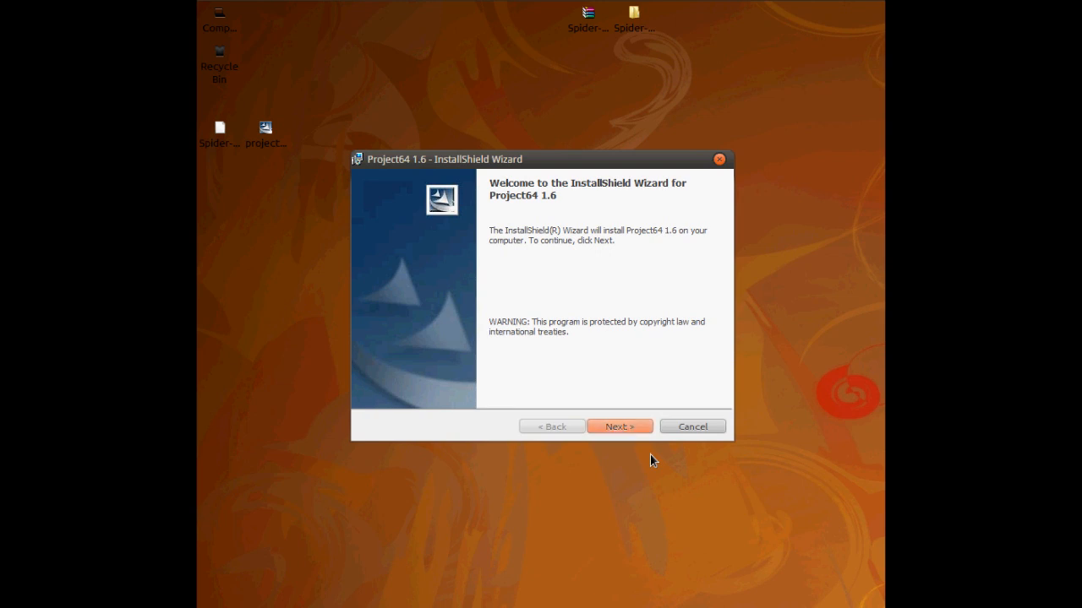
Advance the Project64 wizard from the welcome page to the Destination Folder page
click(619, 425)
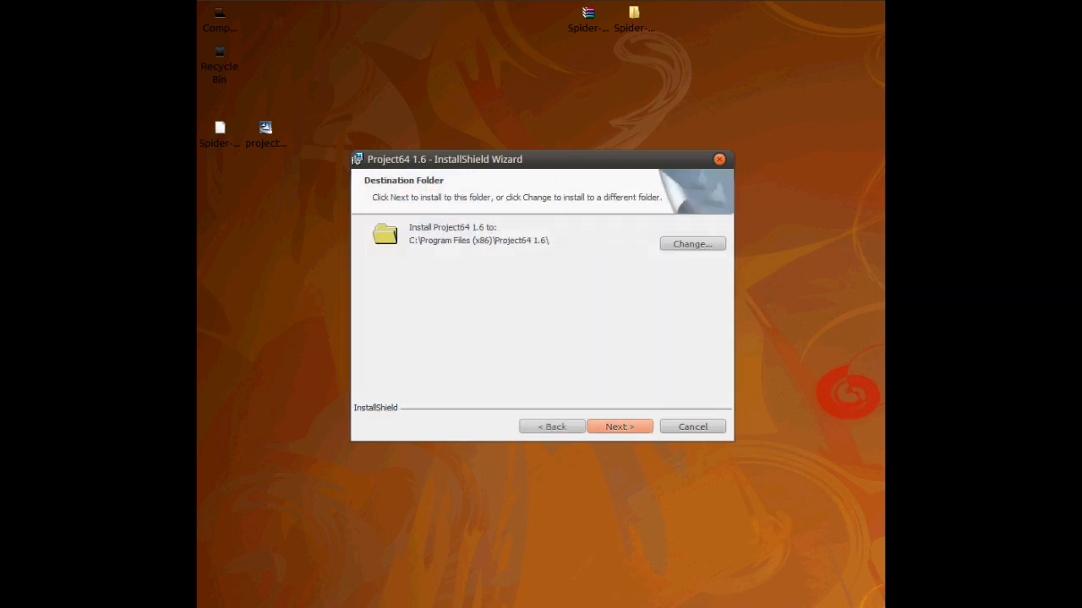
mouse_move(646, 288)
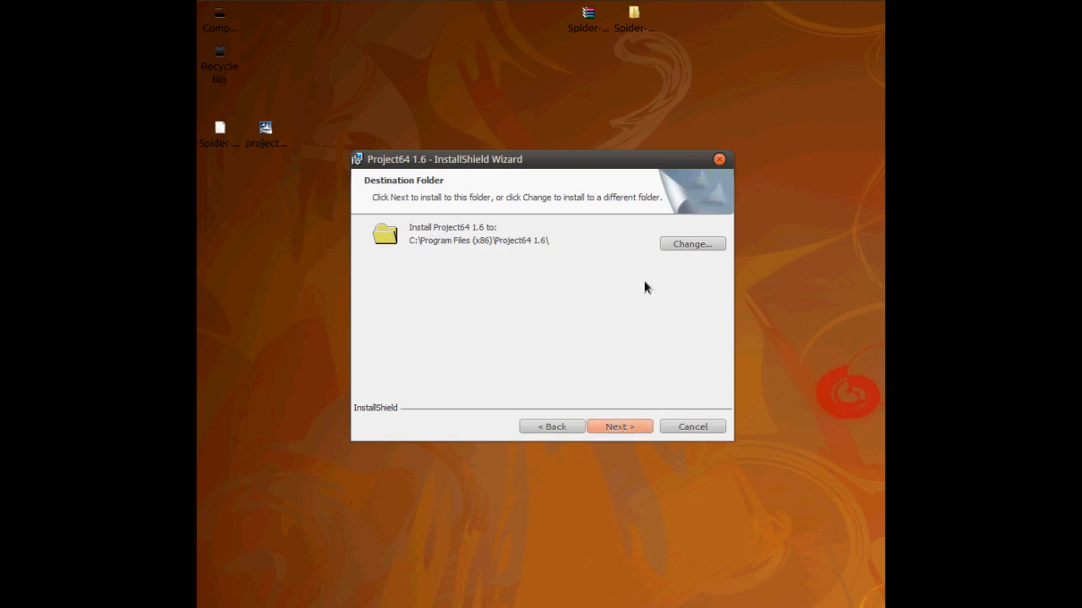
mouse_move(668, 280)
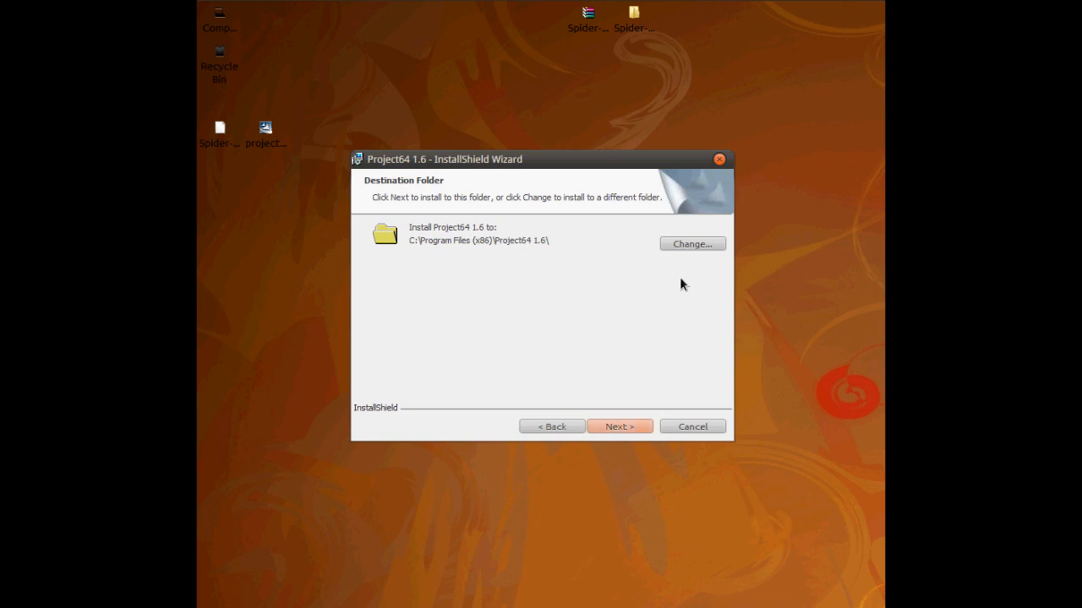
mouse_move(426, 243)
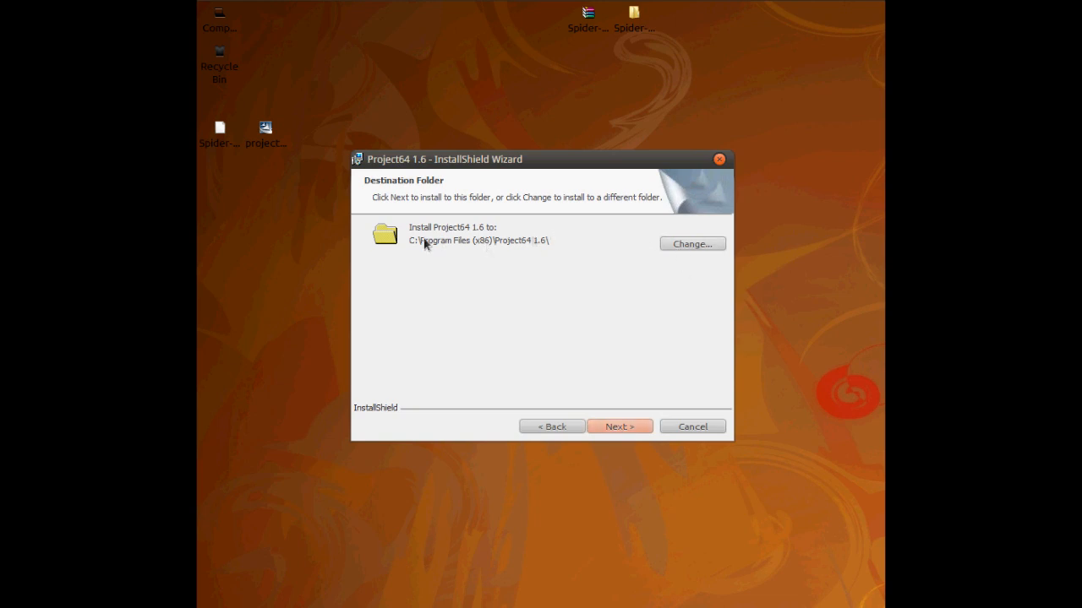
mouse_move(658, 246)
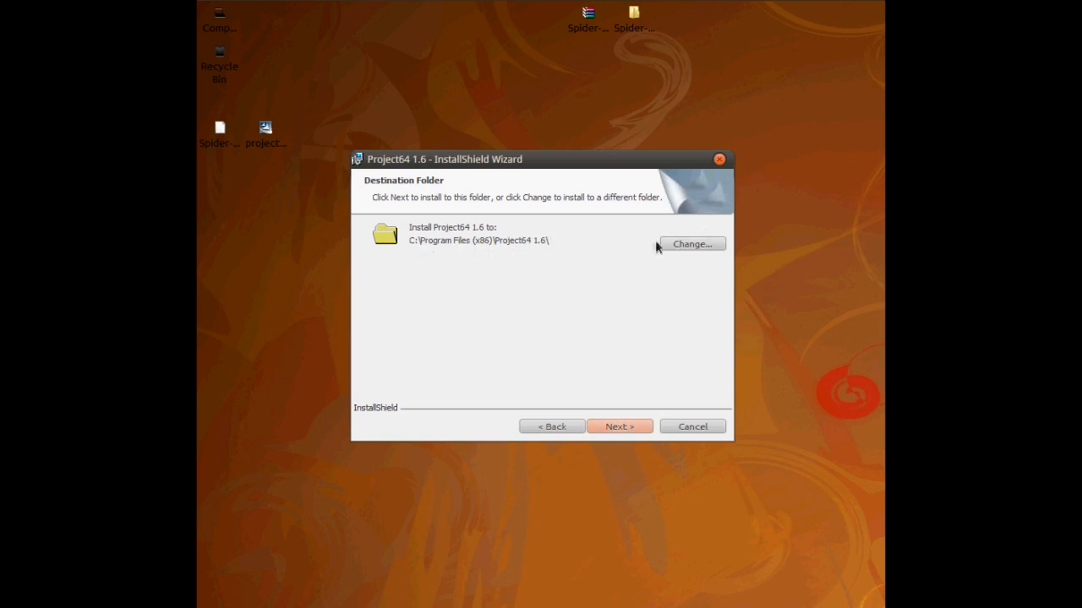
Change the install destination to a new folder named Emulator on the desktop
click(691, 243)
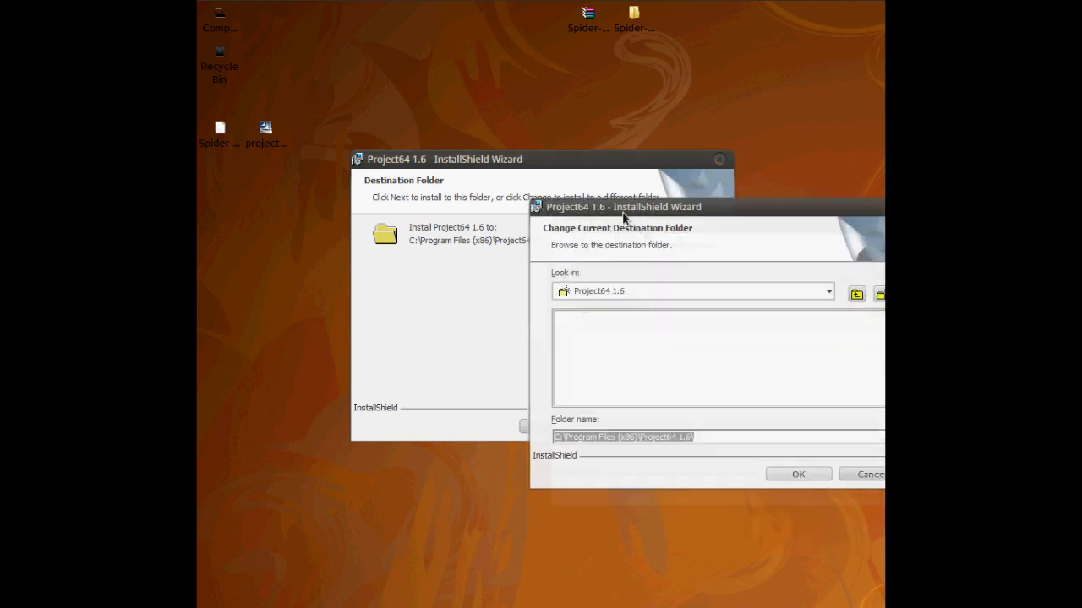
click(855, 291)
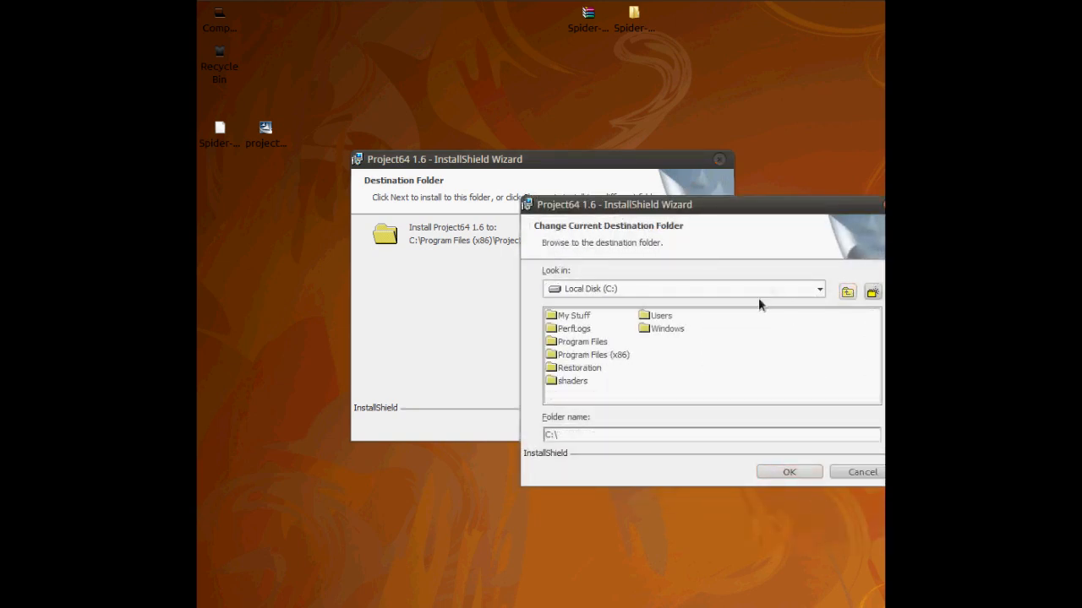
double_click(661, 316)
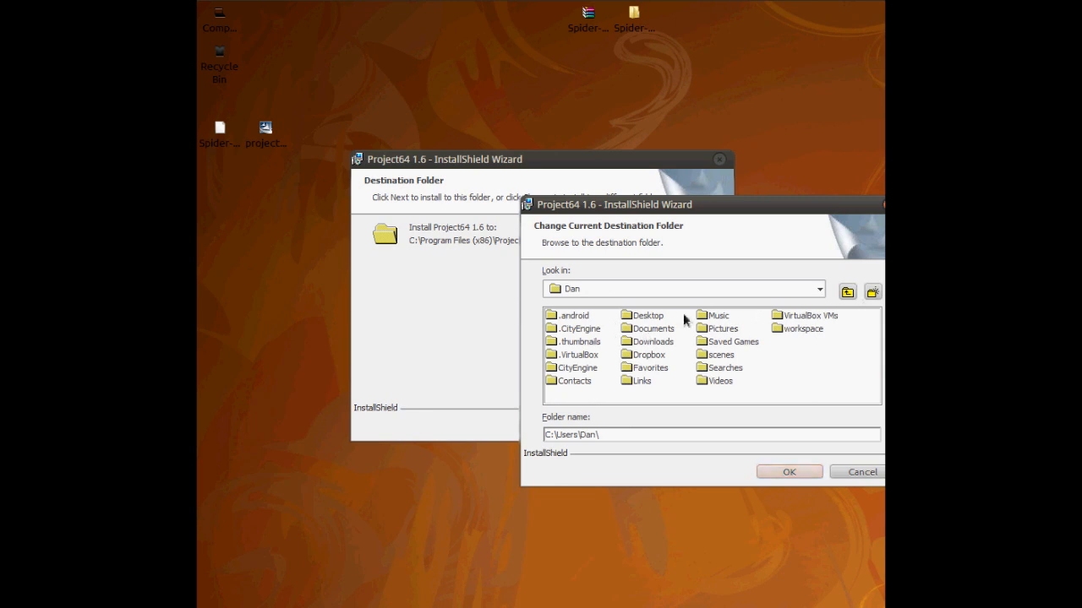
double_click(648, 316)
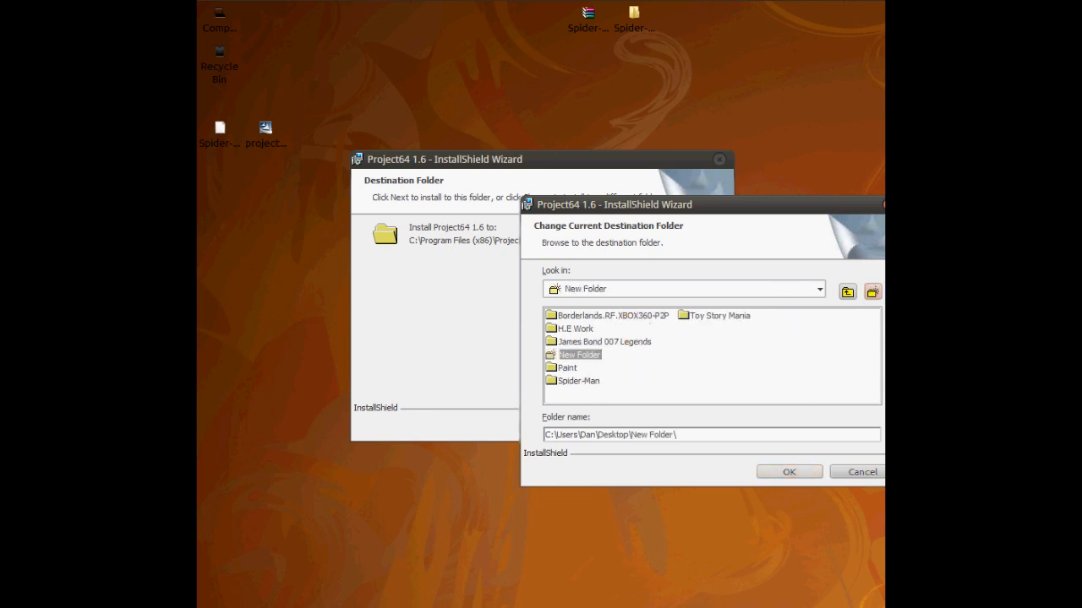
text(Emulator)
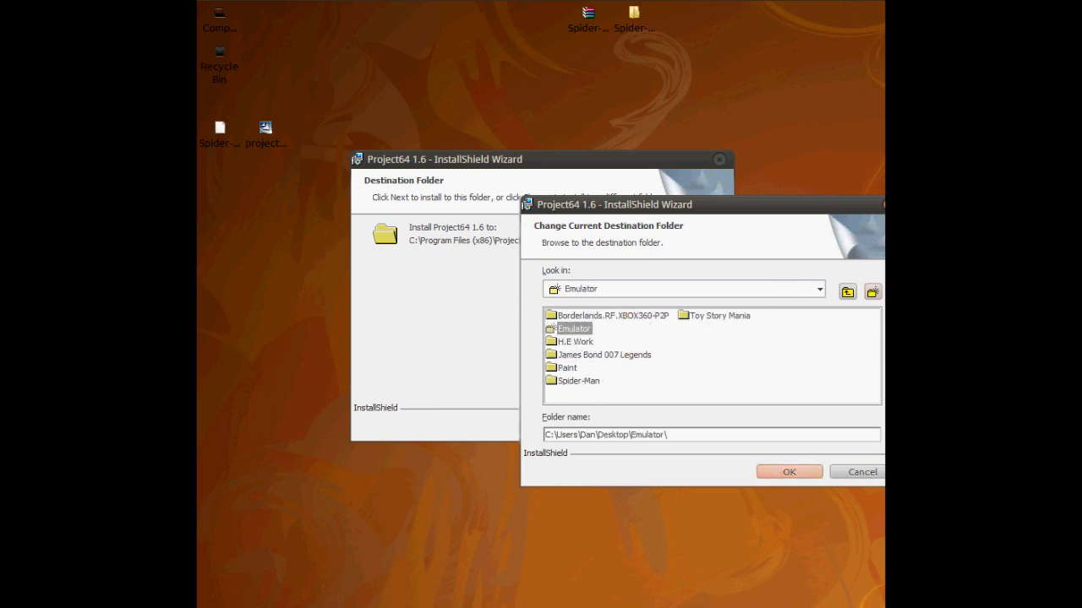
click(788, 472)
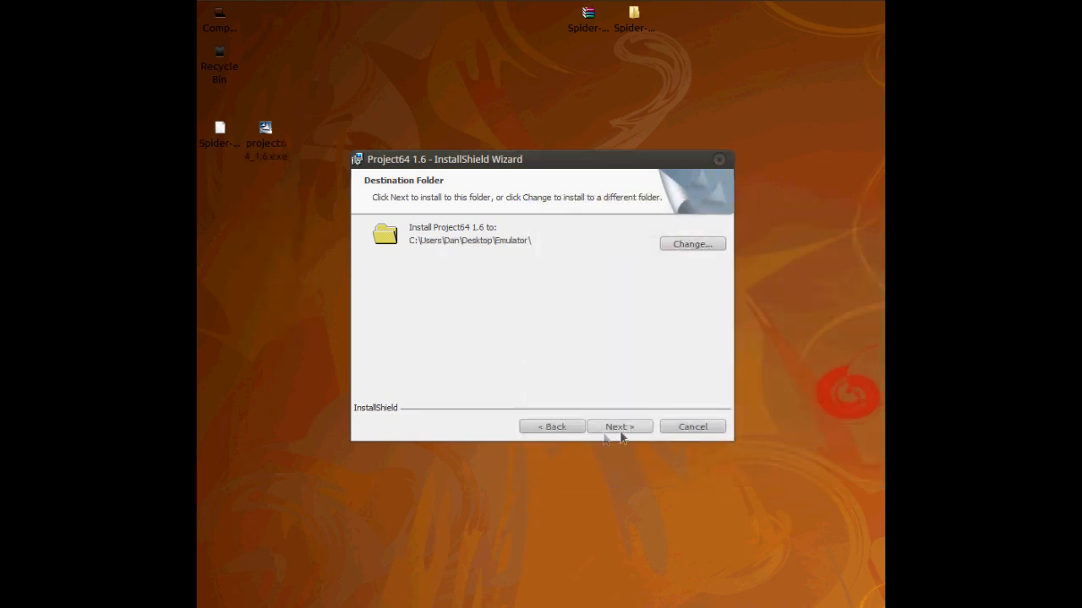
Install Project64 1.6 into the Emulator folder and finish the wizard
click(619, 426)
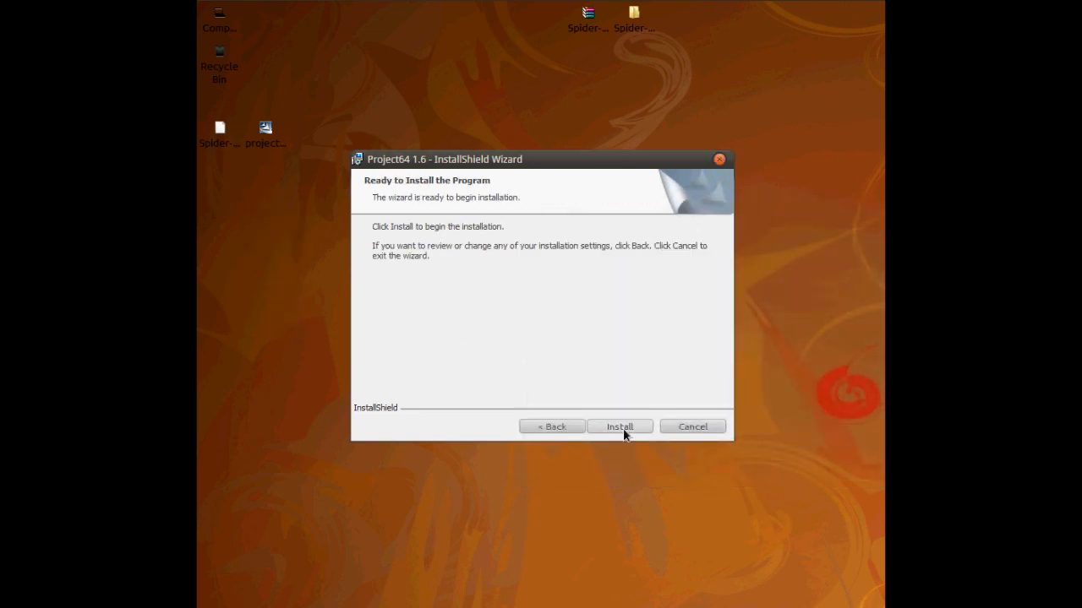
click(619, 426)
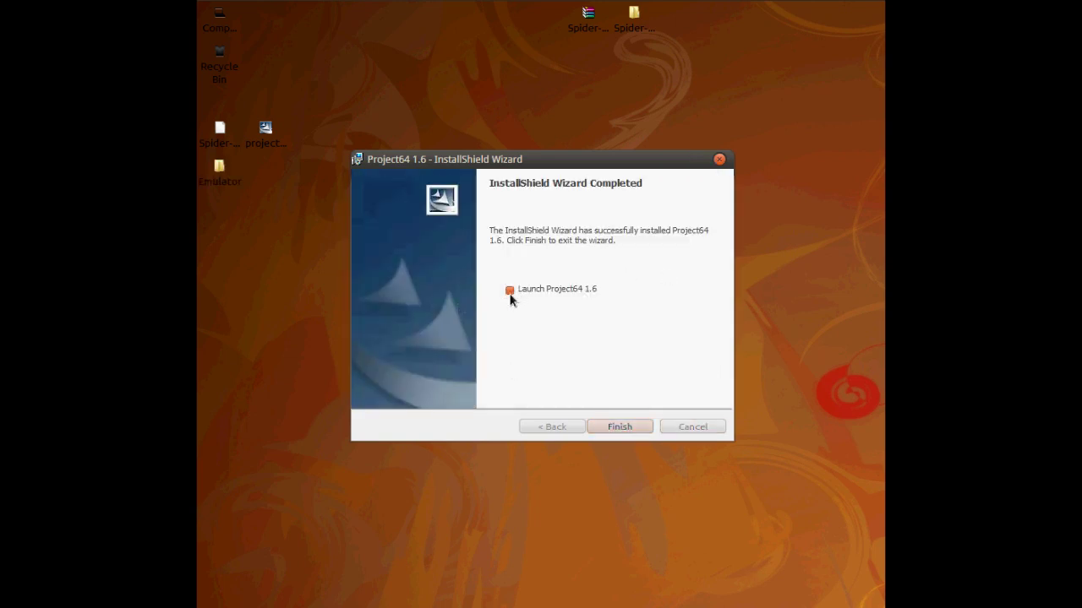
mouse_move(618, 426)
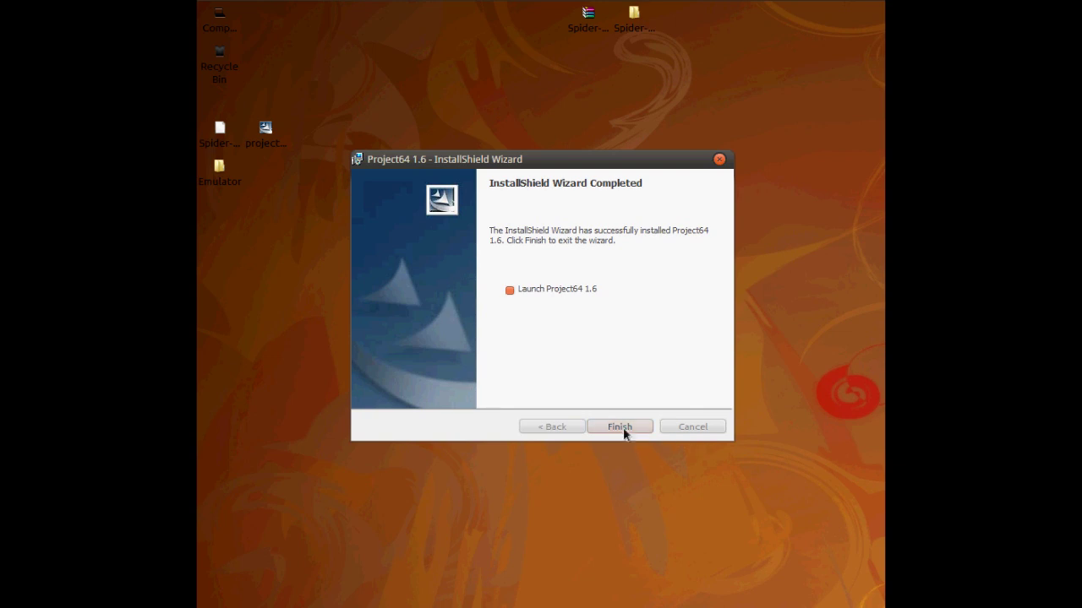
click(619, 426)
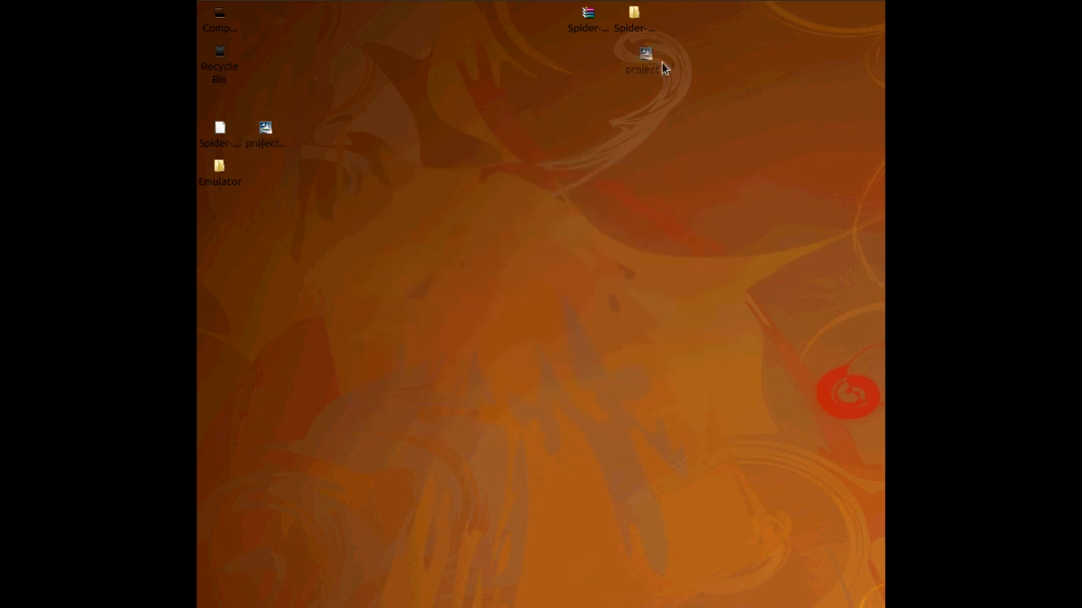
Open the desktop Emulator folder with the Project64 files and create a new folder to be named Games
click(220, 172)
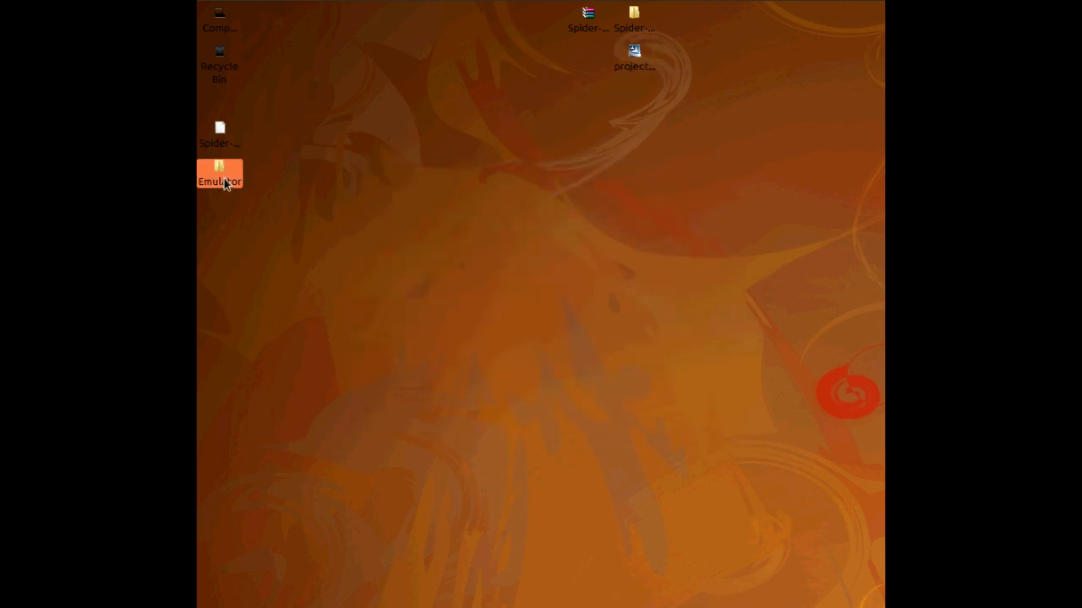
double_click(220, 173)
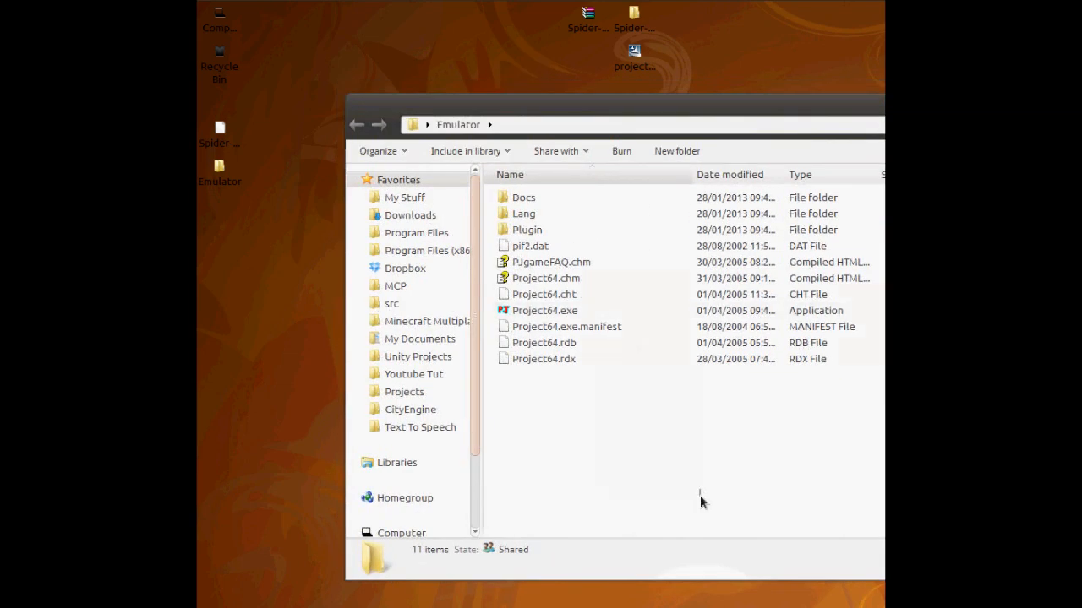
mouse_move(605, 341)
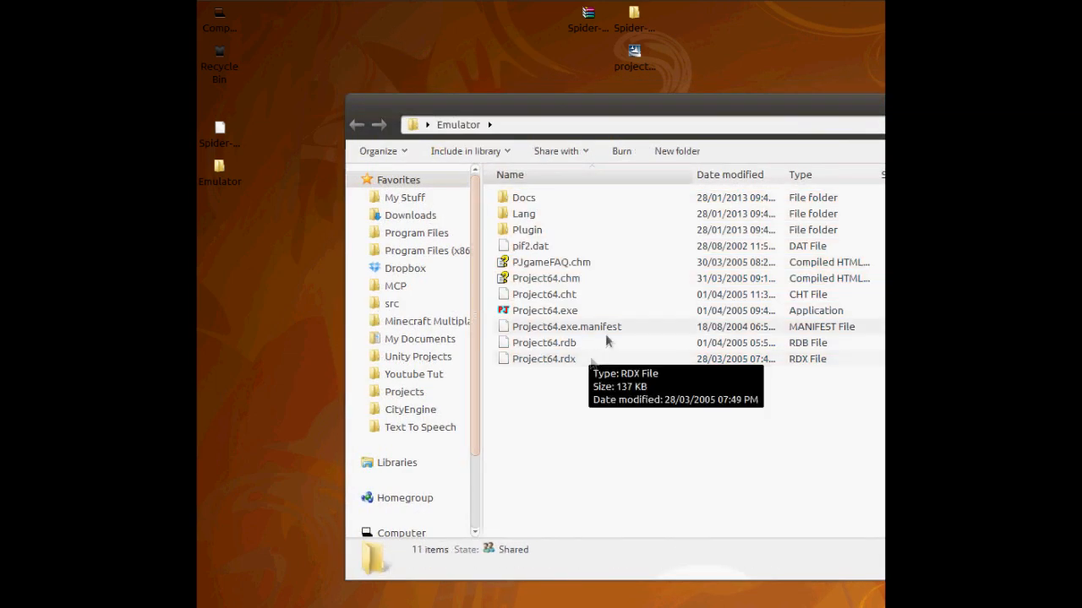
click(544, 311)
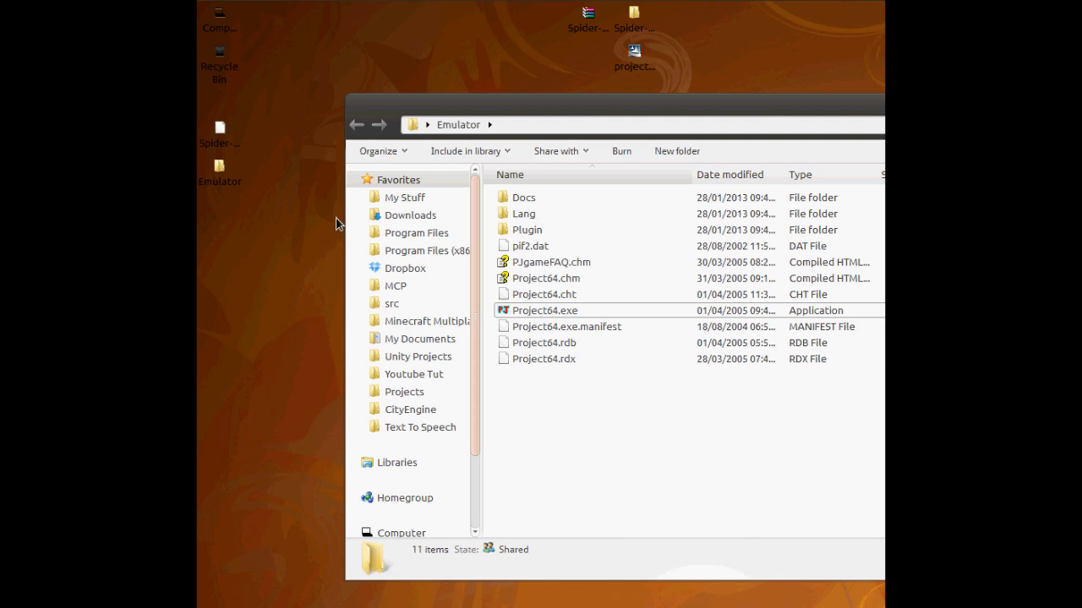
click(544, 359)
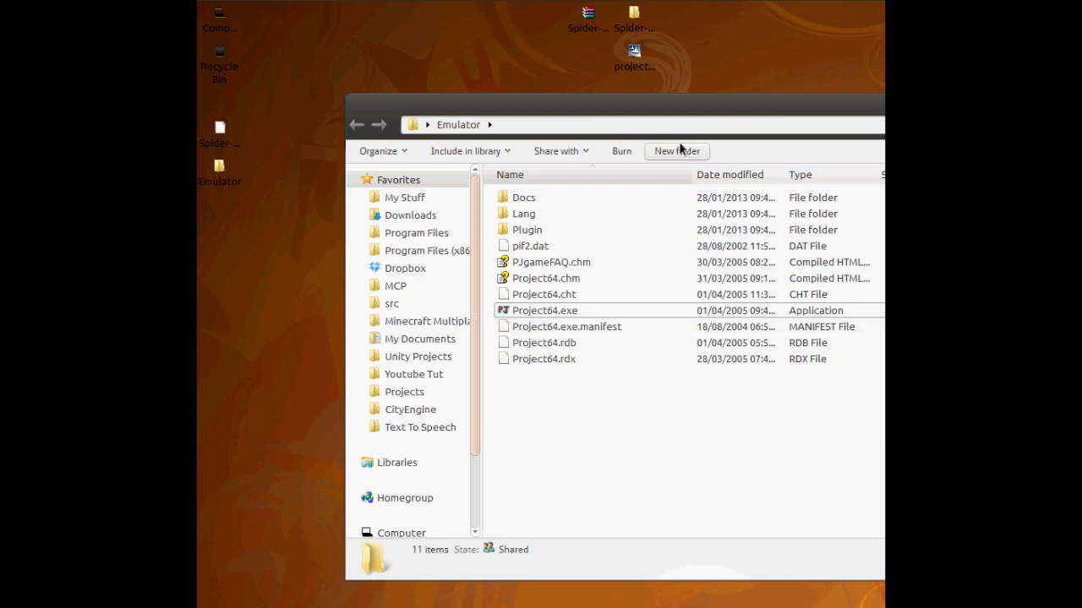
click(674, 150)
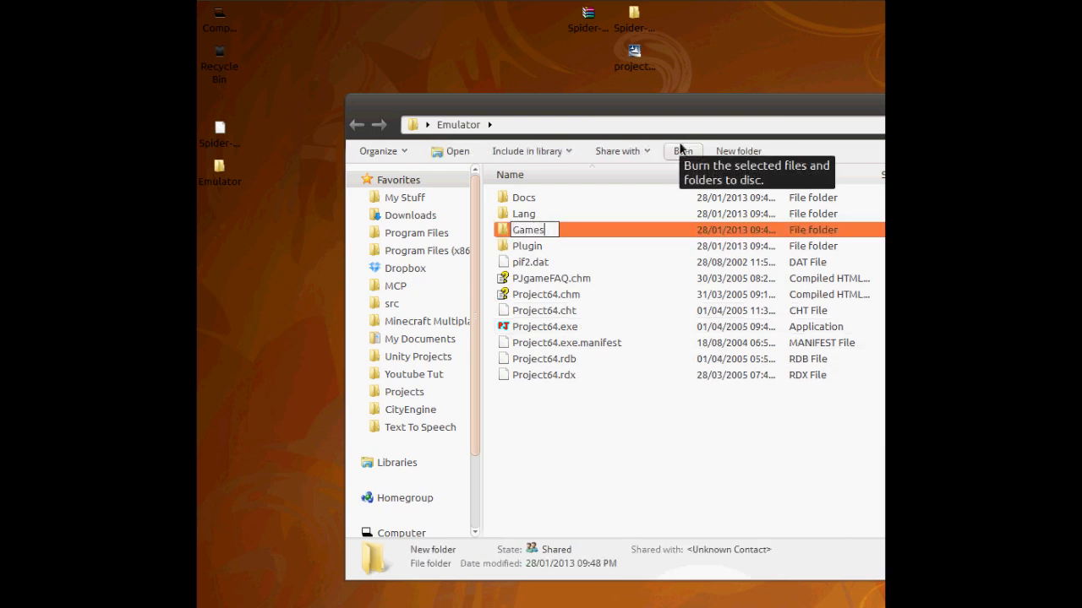
Visit the Games folder, then send a Project64.exe shortcut to the desktop from the Emulator folder
double_click(527, 230)
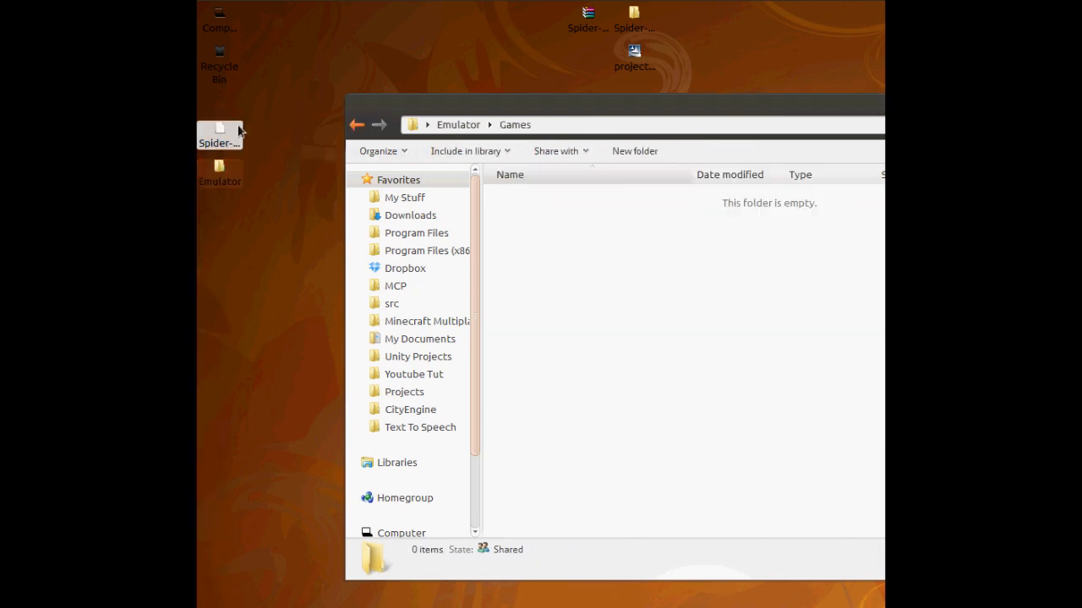
mouse_move(845, 503)
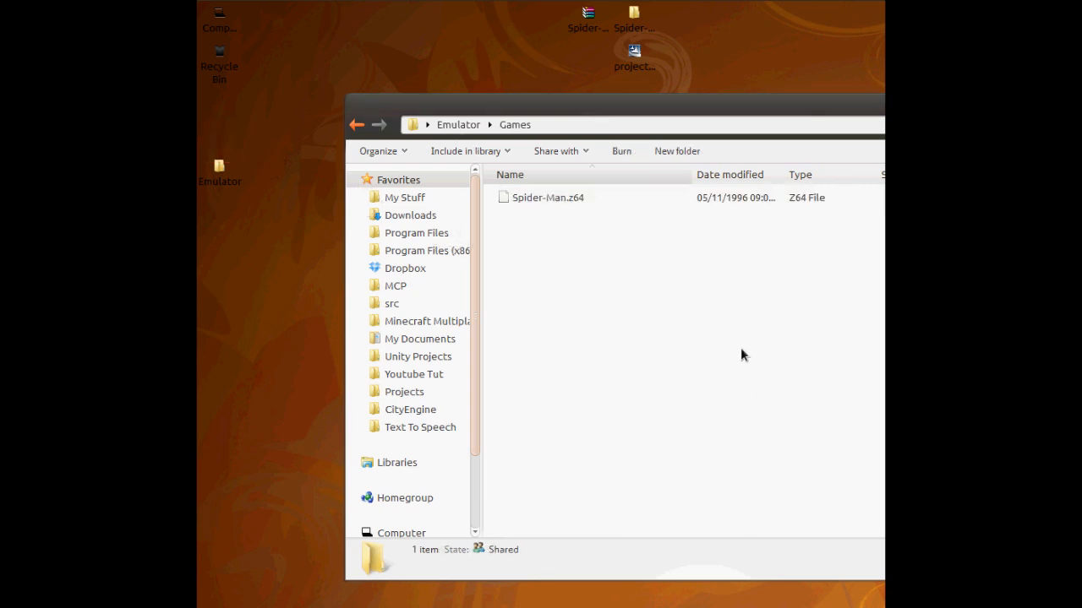
click(355, 125)
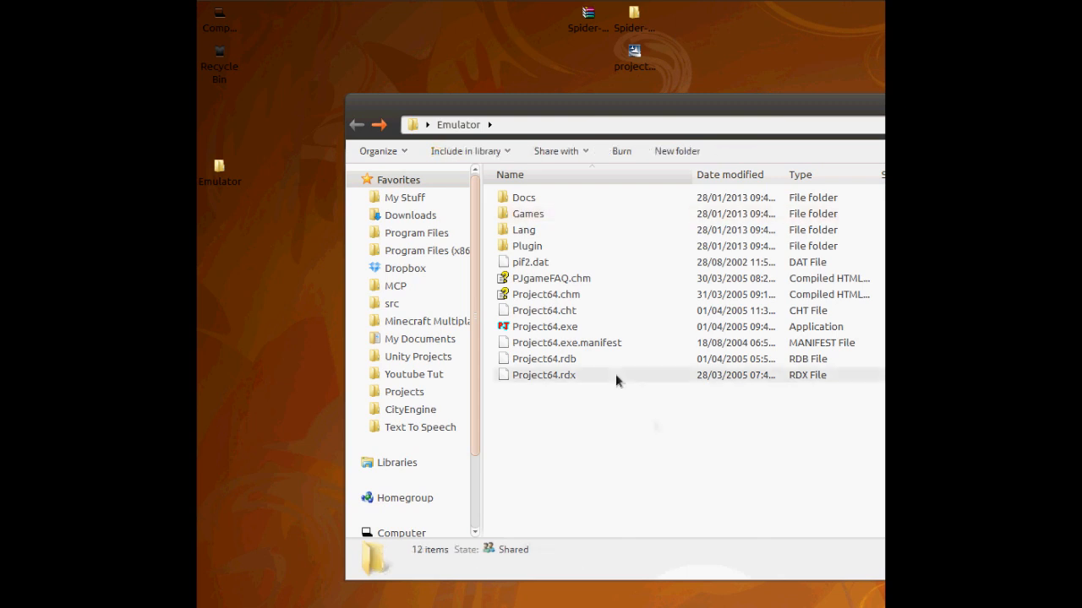
click(544, 328)
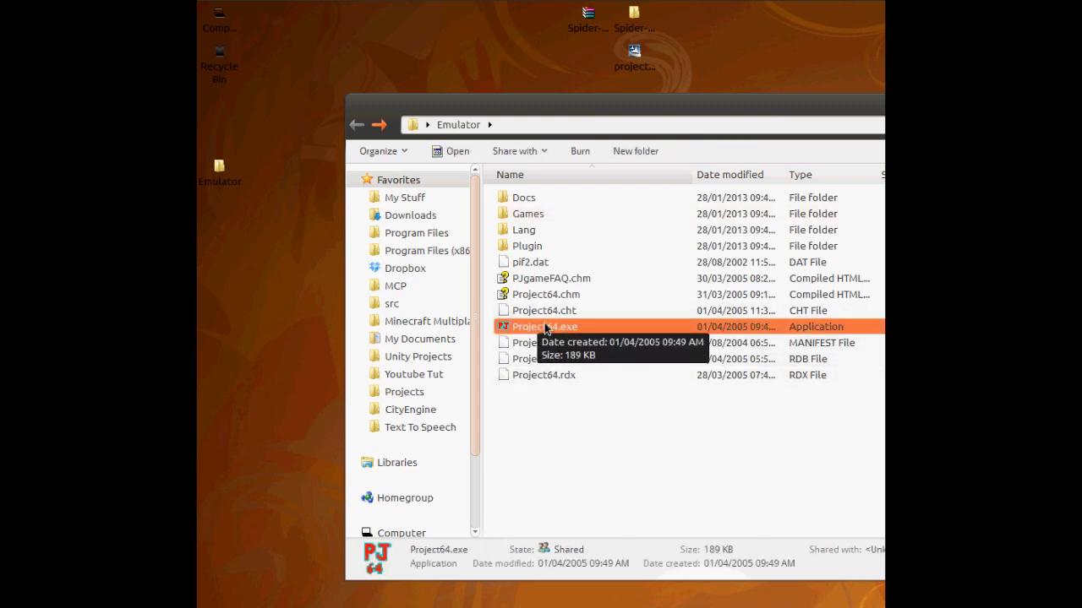
mouse_move(403, 267)
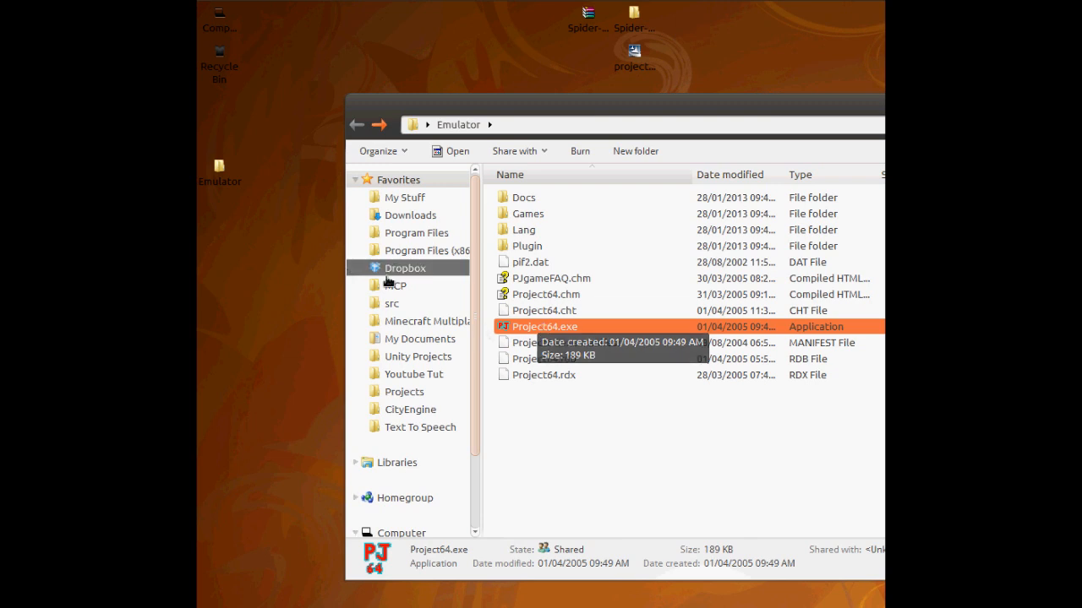
right_click(545, 326)
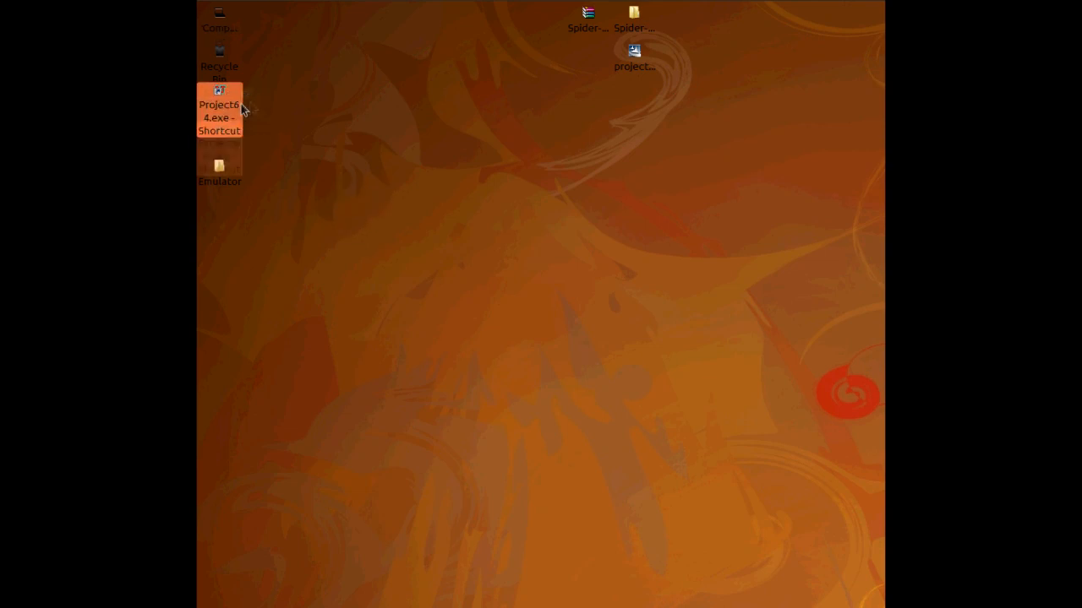
Launch Project64 from its desktop shortcut, keep English as the language, and centre the main window
double_click(219, 93)
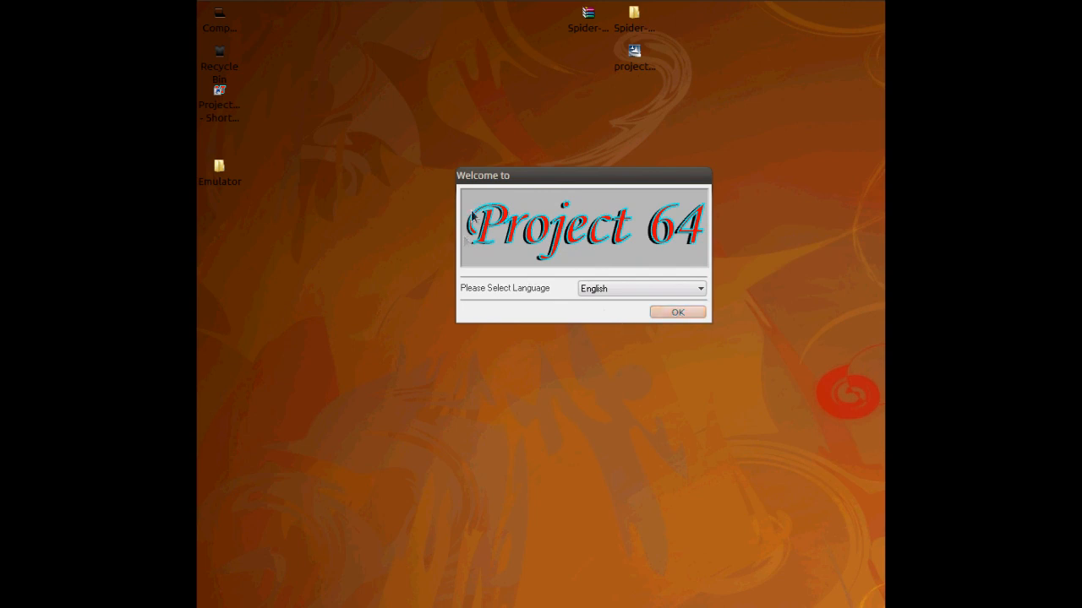
click(700, 288)
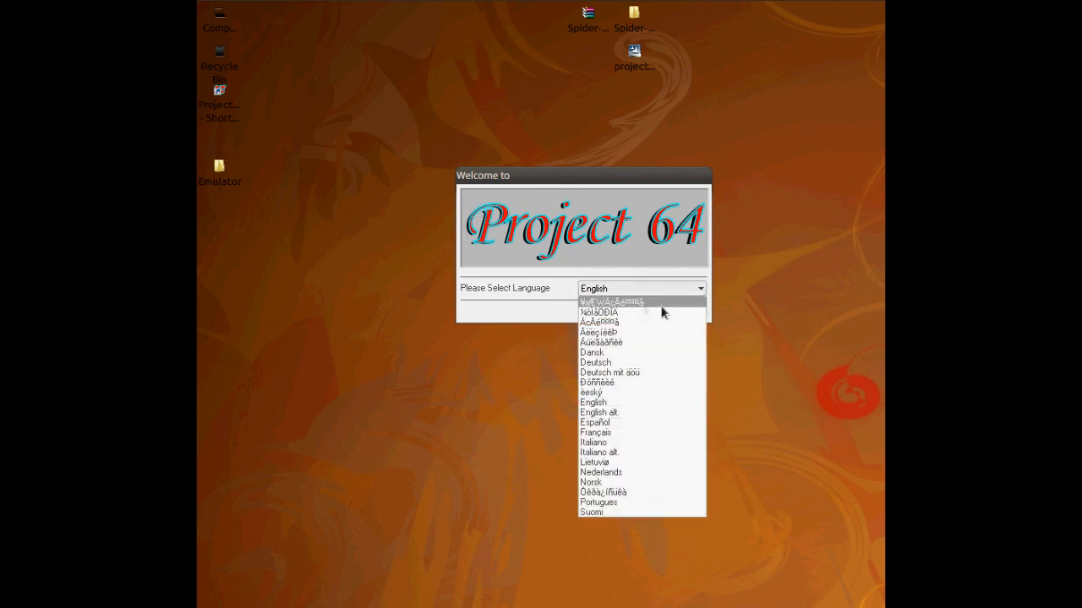
click(593, 402)
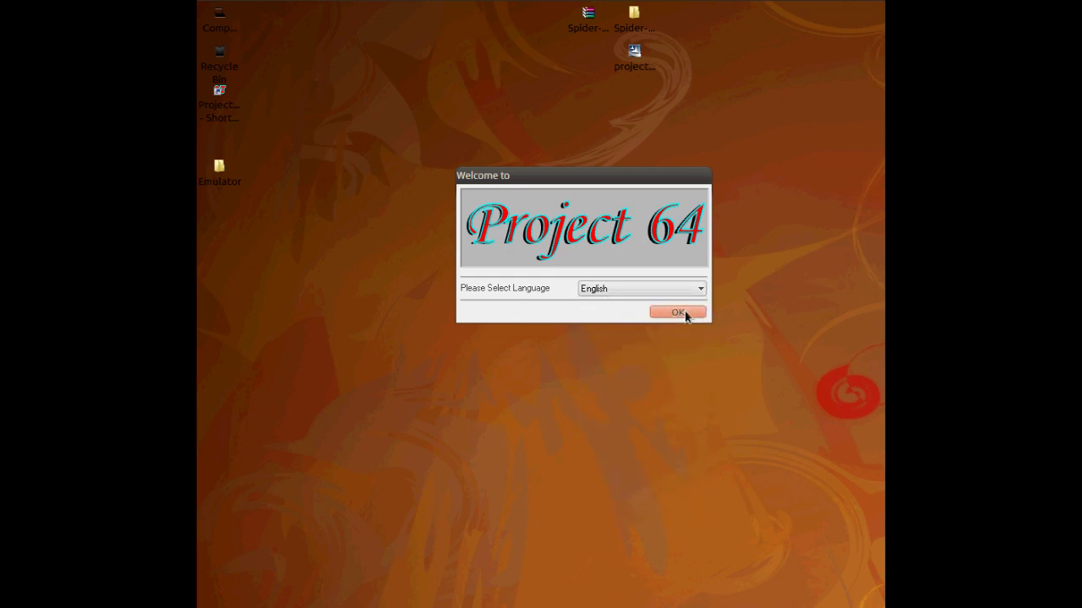
click(676, 311)
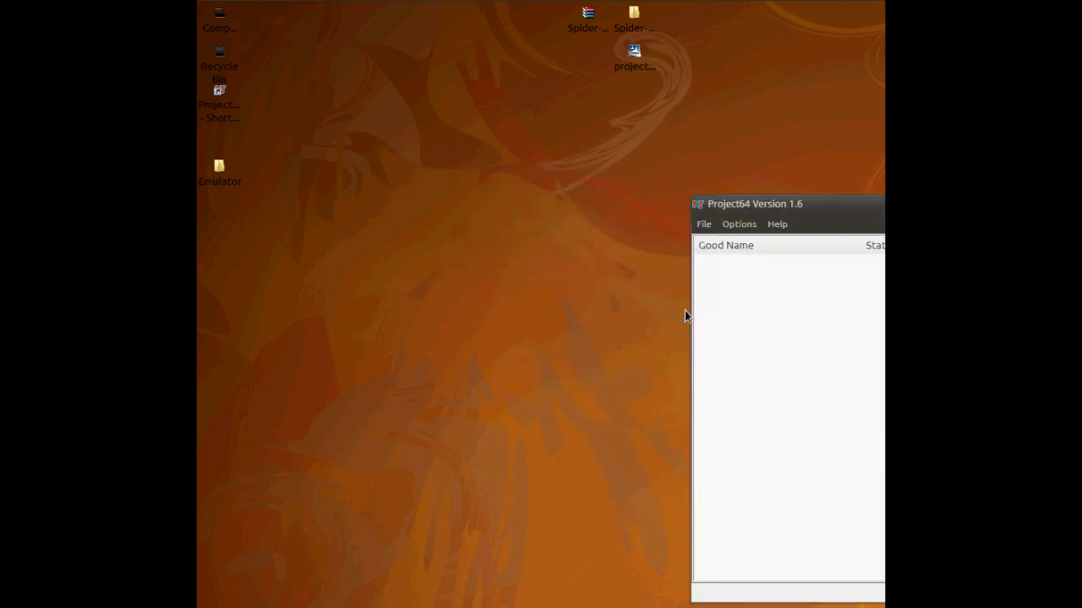
drag(753, 202, 392, 149)
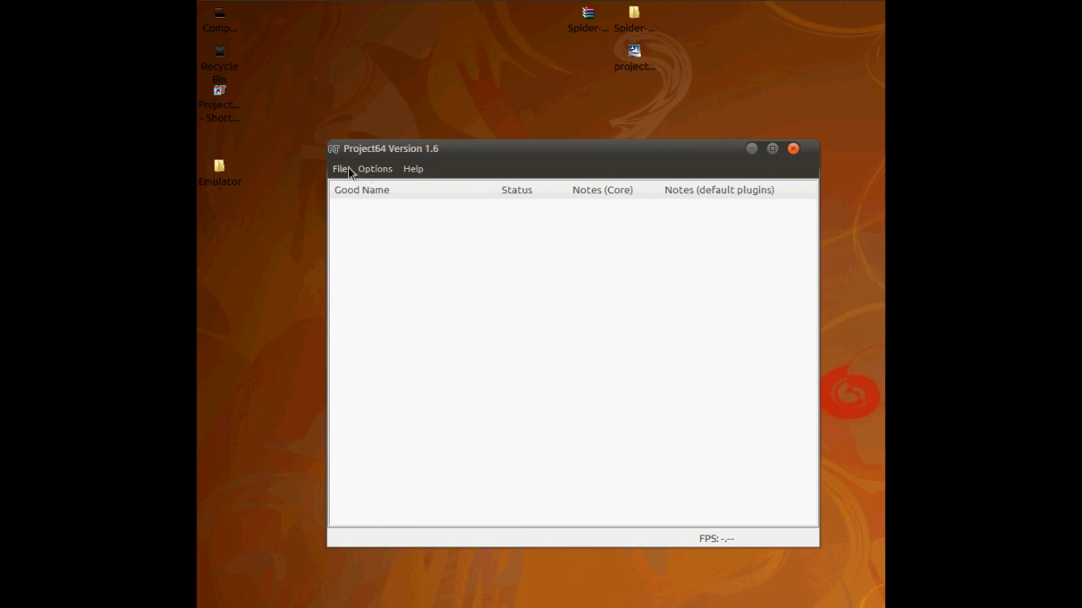
Start Open Rom from the File menu and begin browsing for the ROM location
click(341, 169)
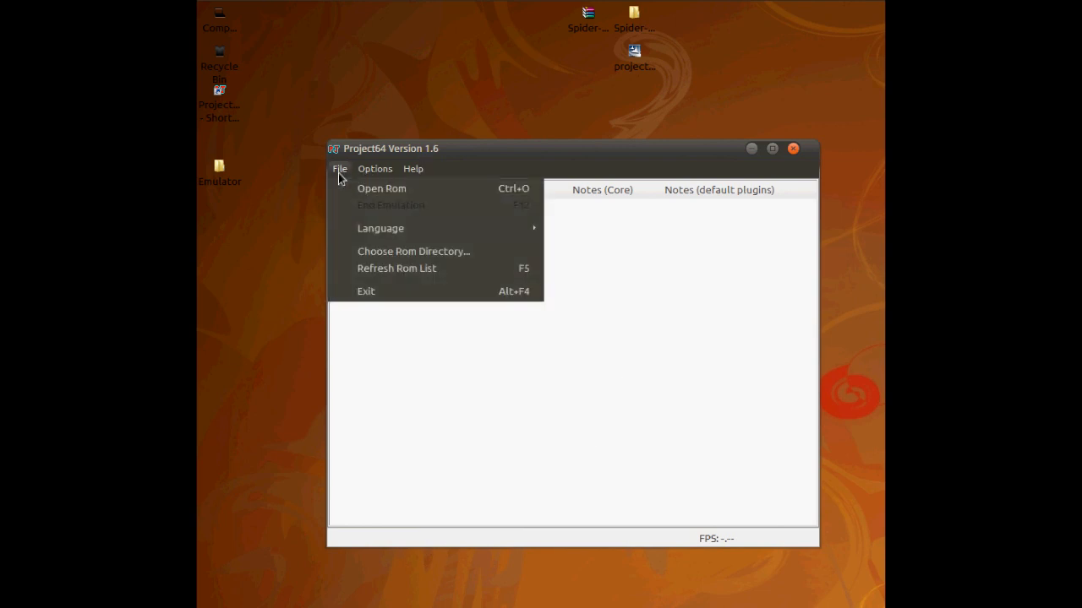
click(382, 188)
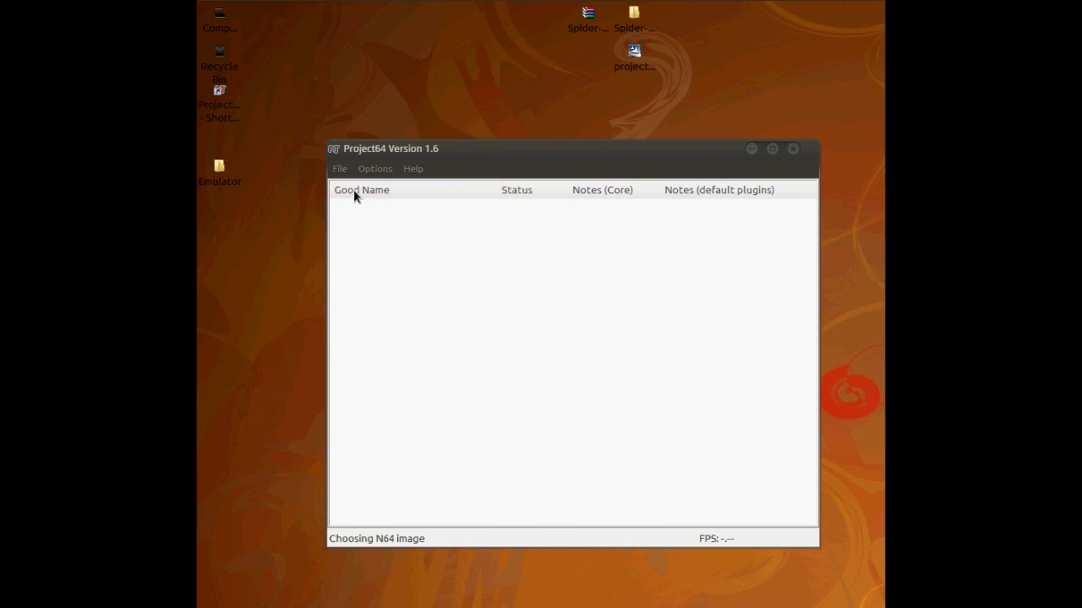
click(338, 169)
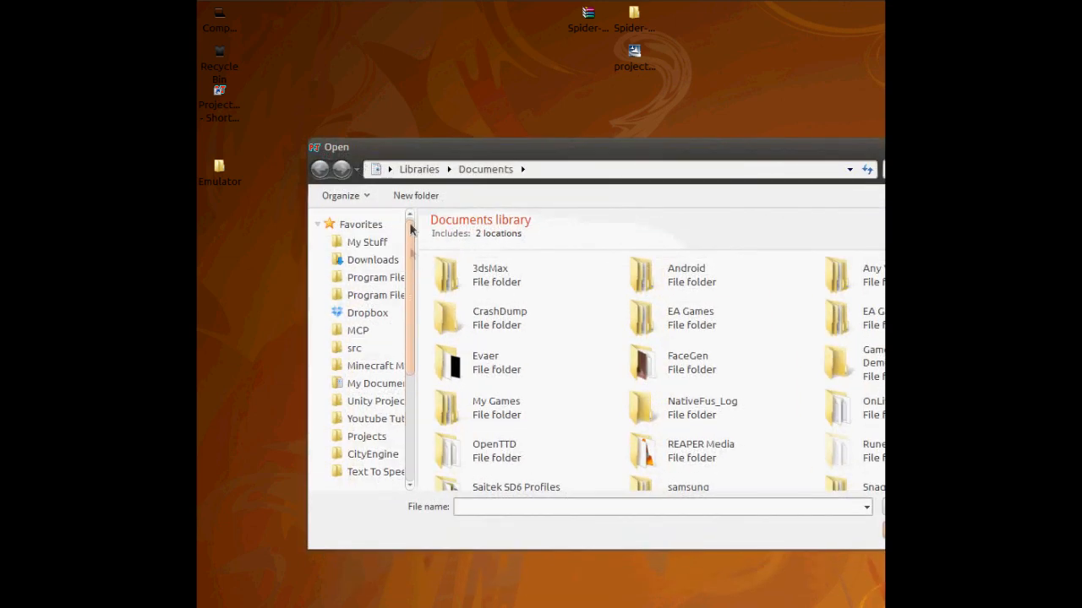
click(372, 260)
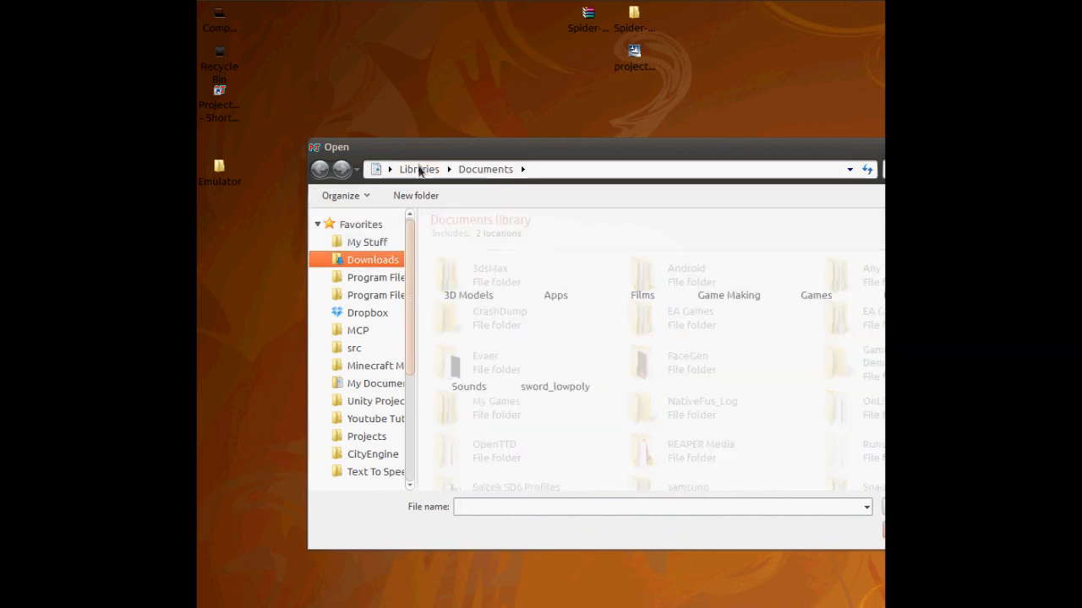
Browse to Desktop\Emulator\Games and load Spider-Man.z64 so emulation starts
click(321, 169)
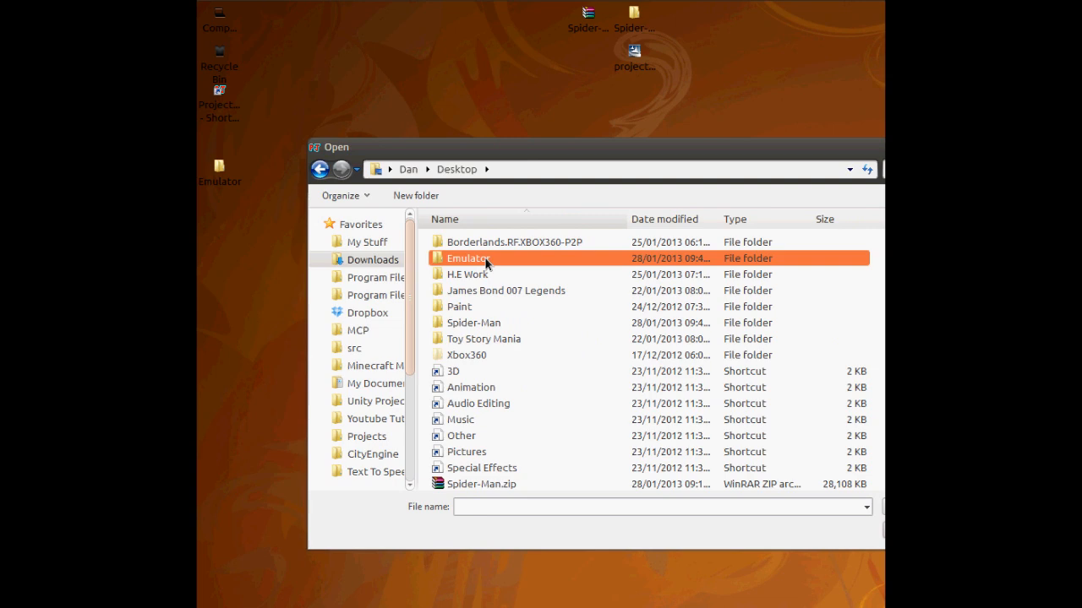
double_click(470, 257)
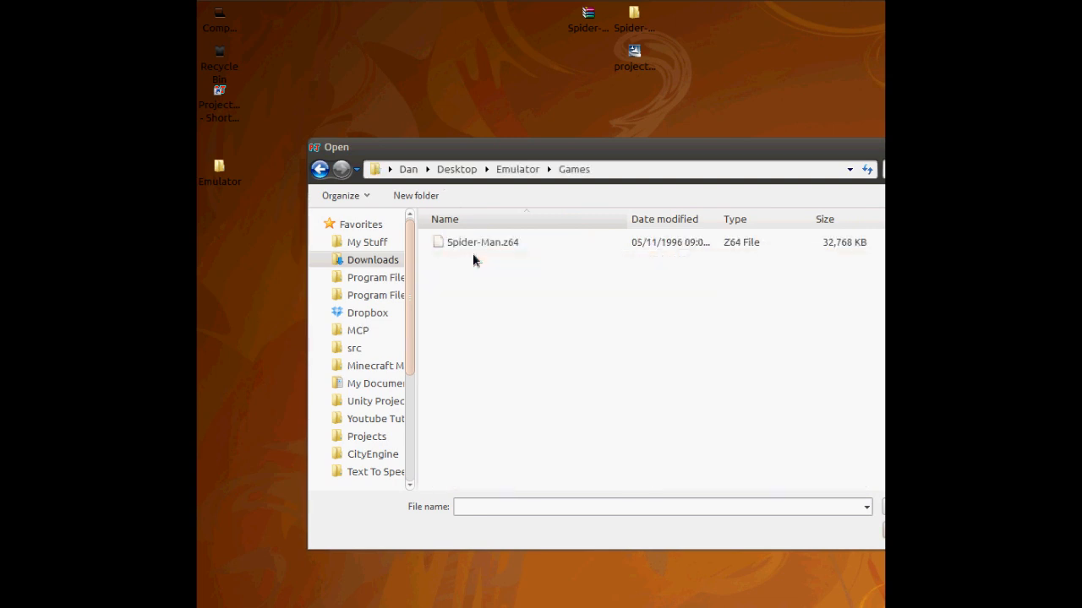
double_click(482, 243)
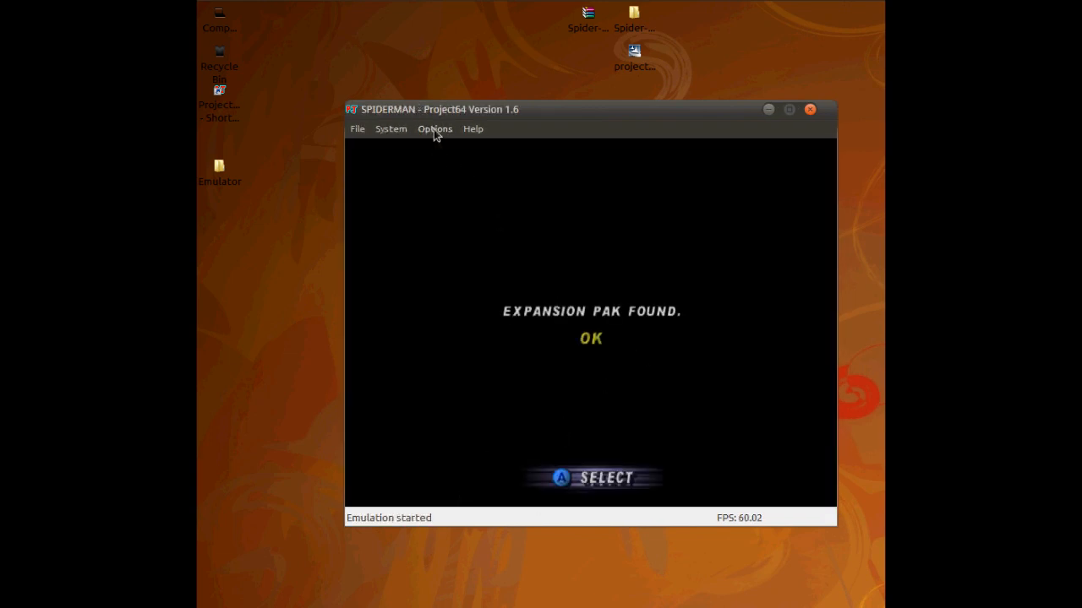
click(434, 129)
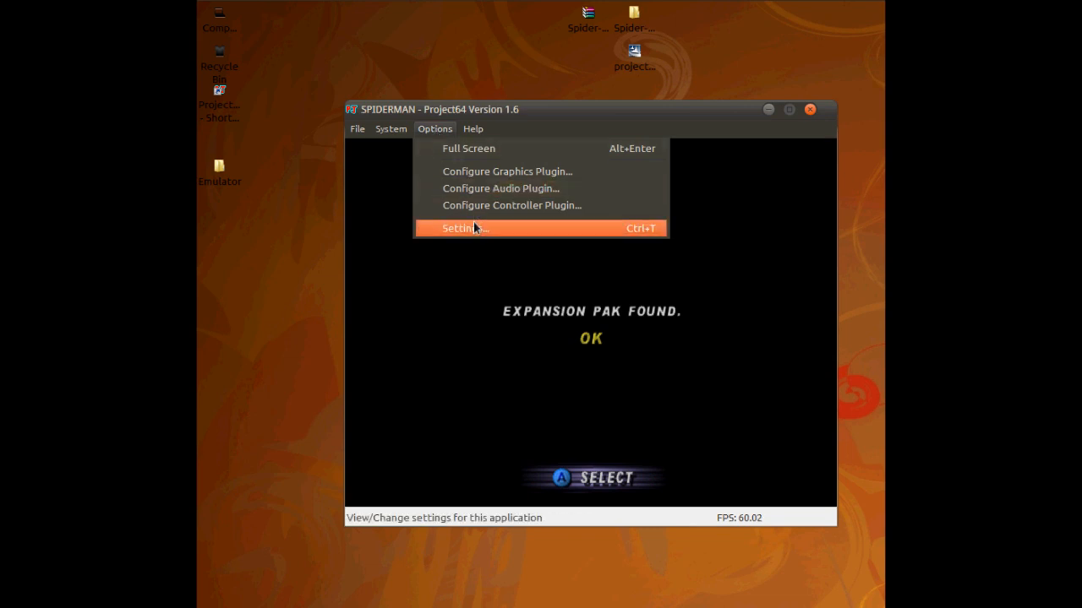
click(465, 228)
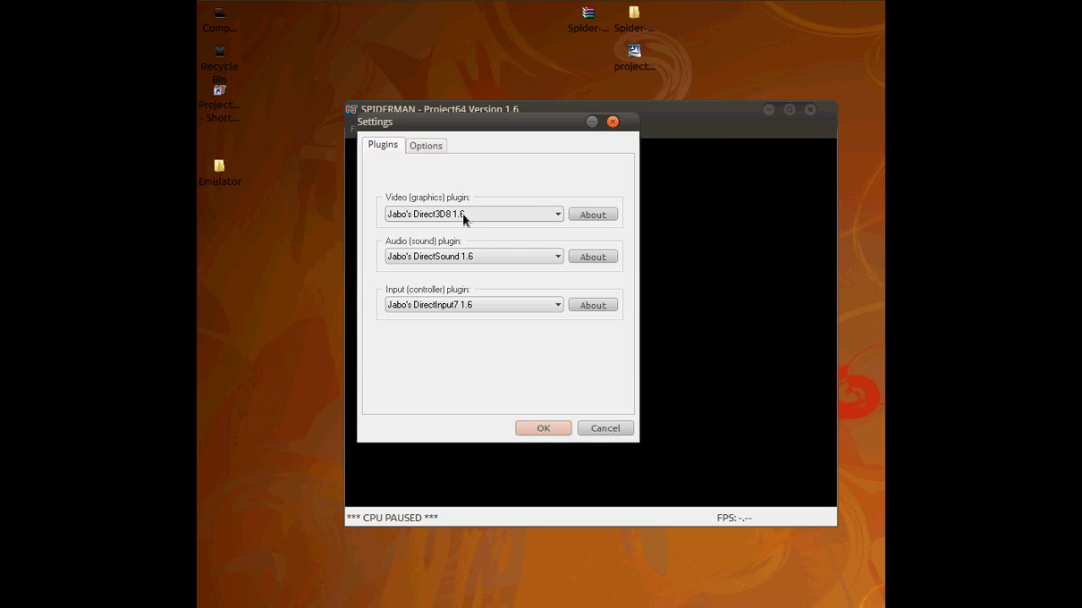
mouse_move(433, 338)
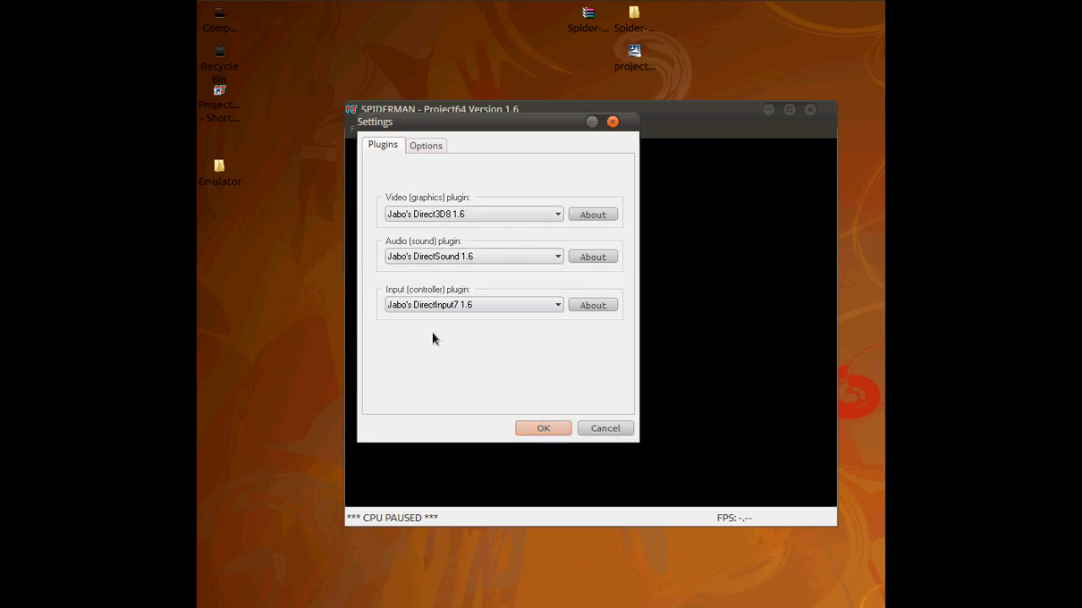
click(426, 145)
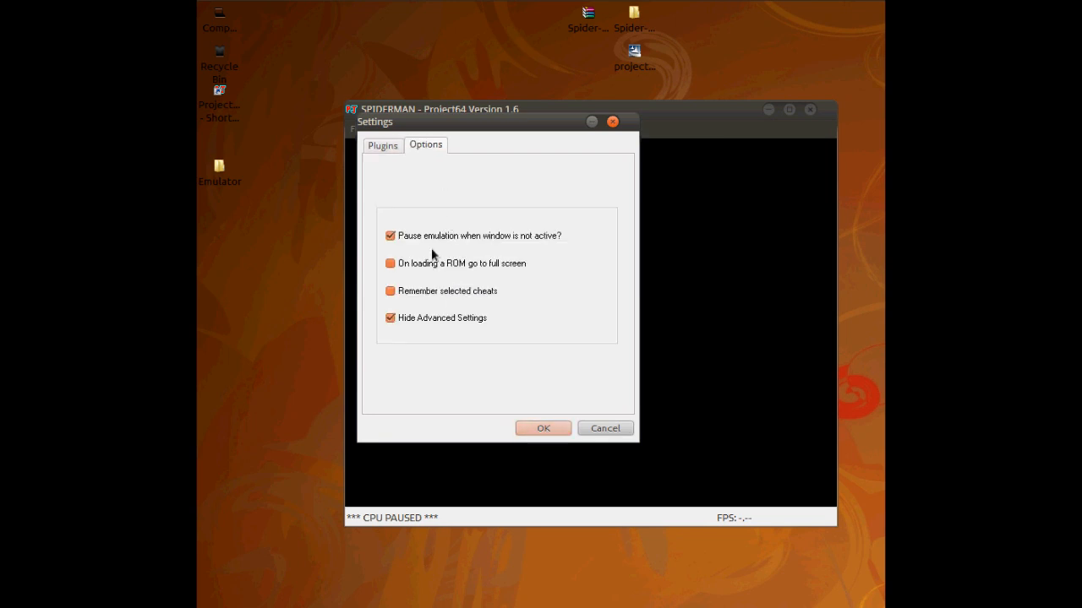
click(542, 428)
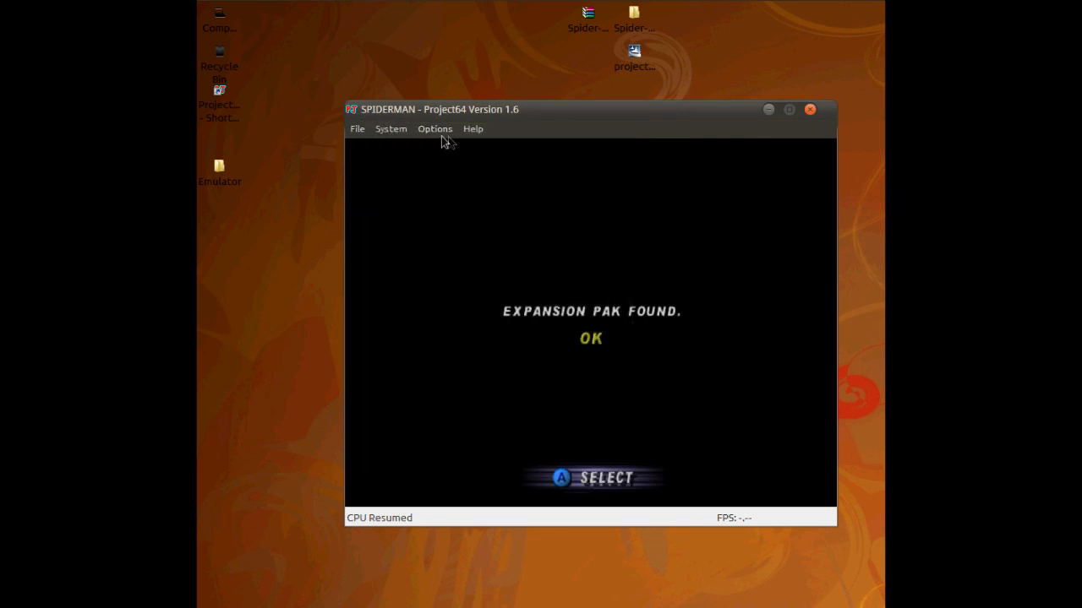
Review the Player 1 keyboard bindings in Configure Controller Plugin, then close it
click(435, 129)
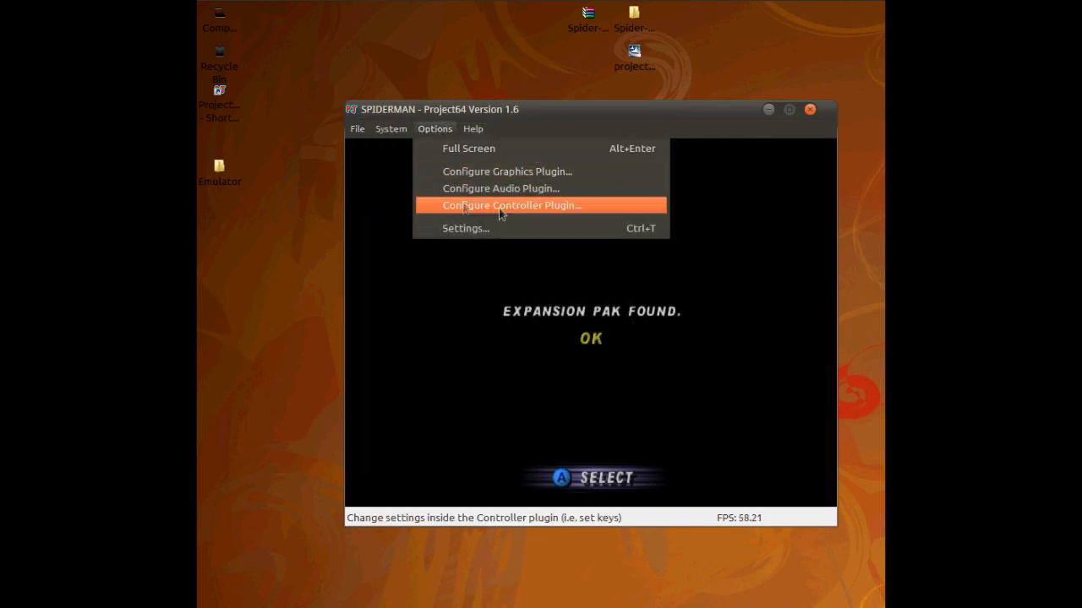
click(510, 206)
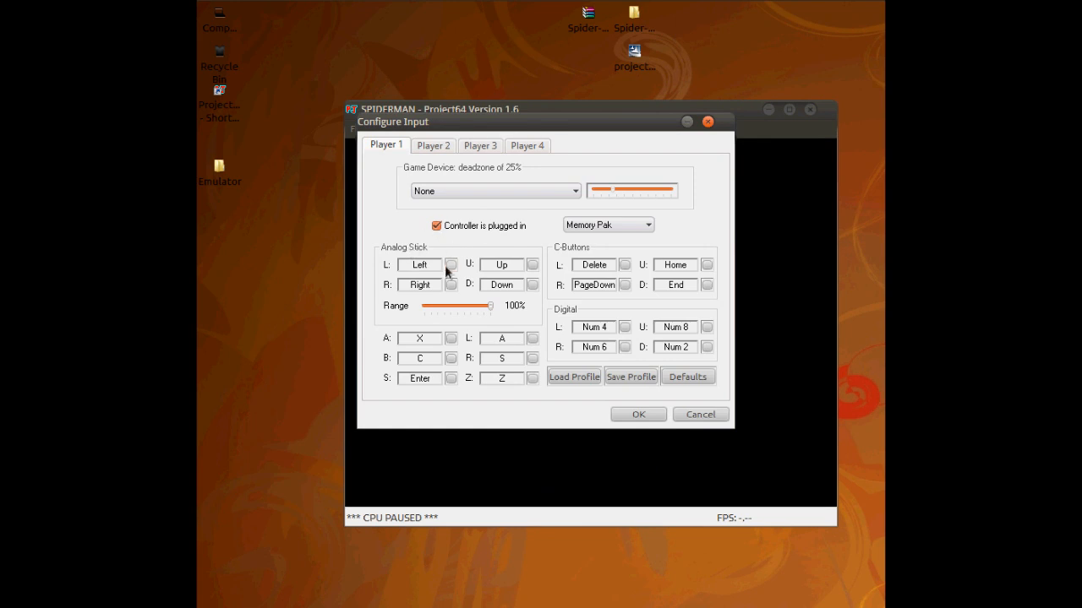
click(573, 190)
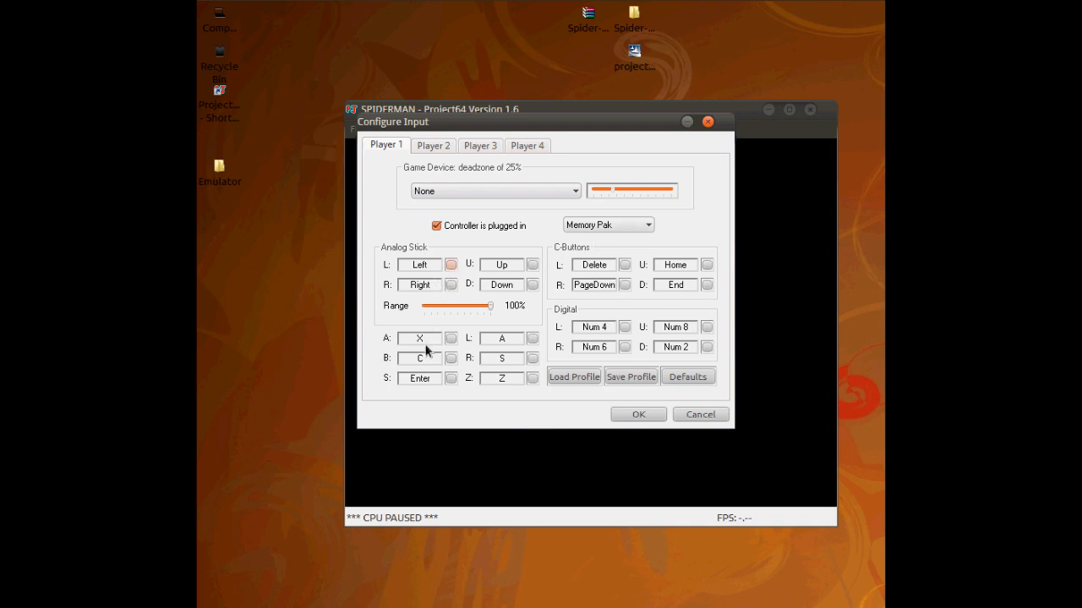
mouse_move(487, 200)
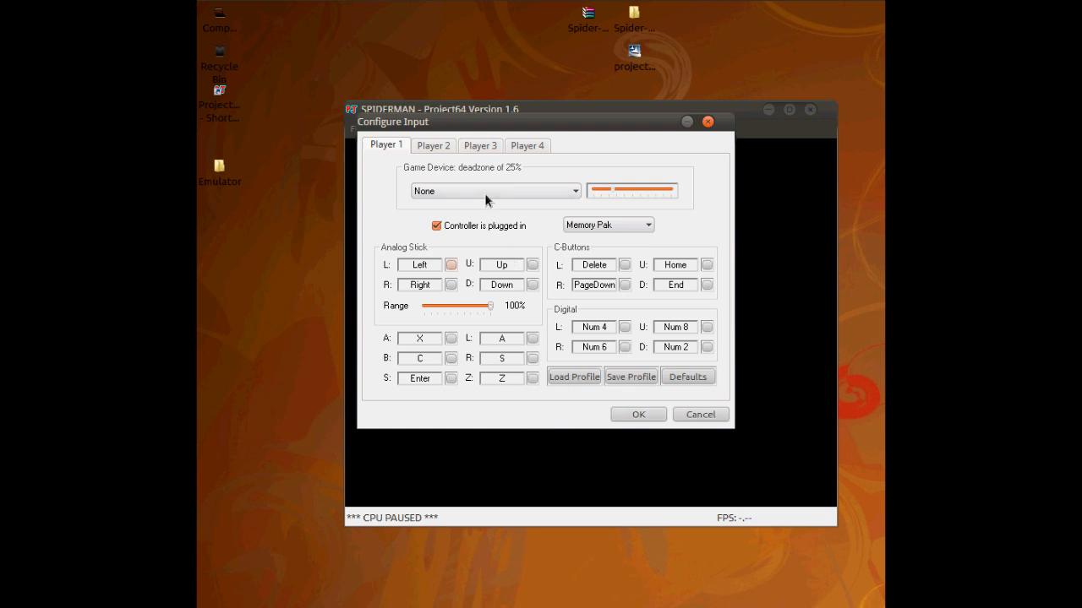
mouse_move(417, 132)
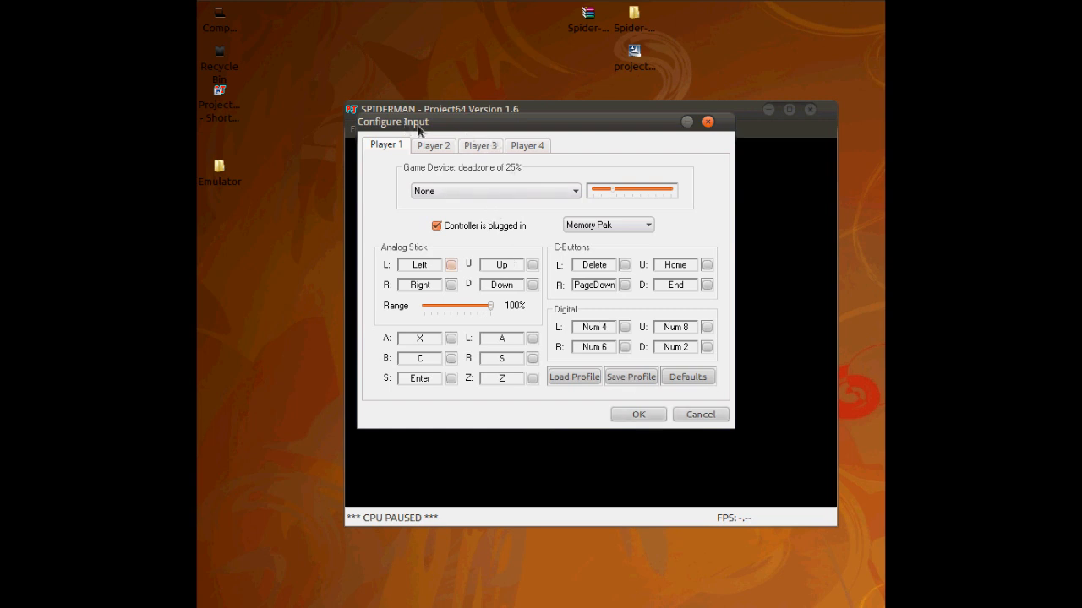
mouse_move(494, 196)
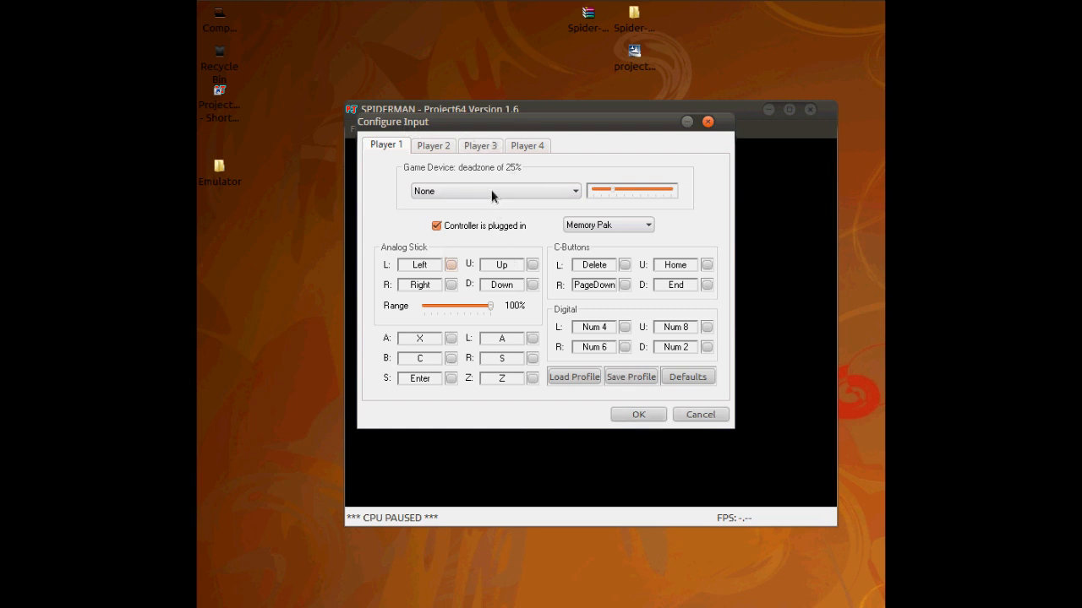
mouse_move(605, 284)
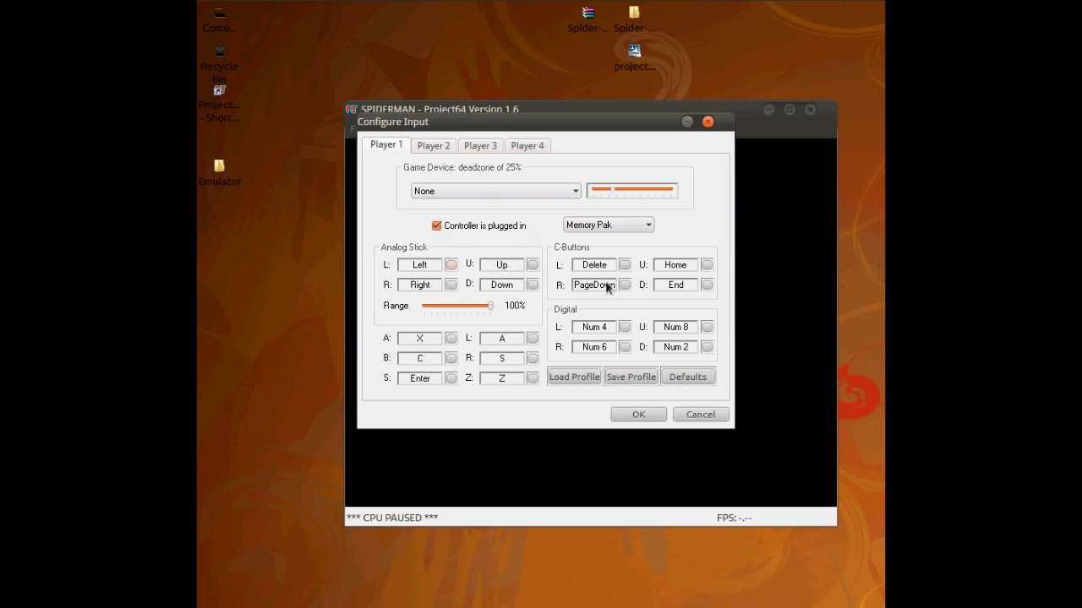
click(639, 414)
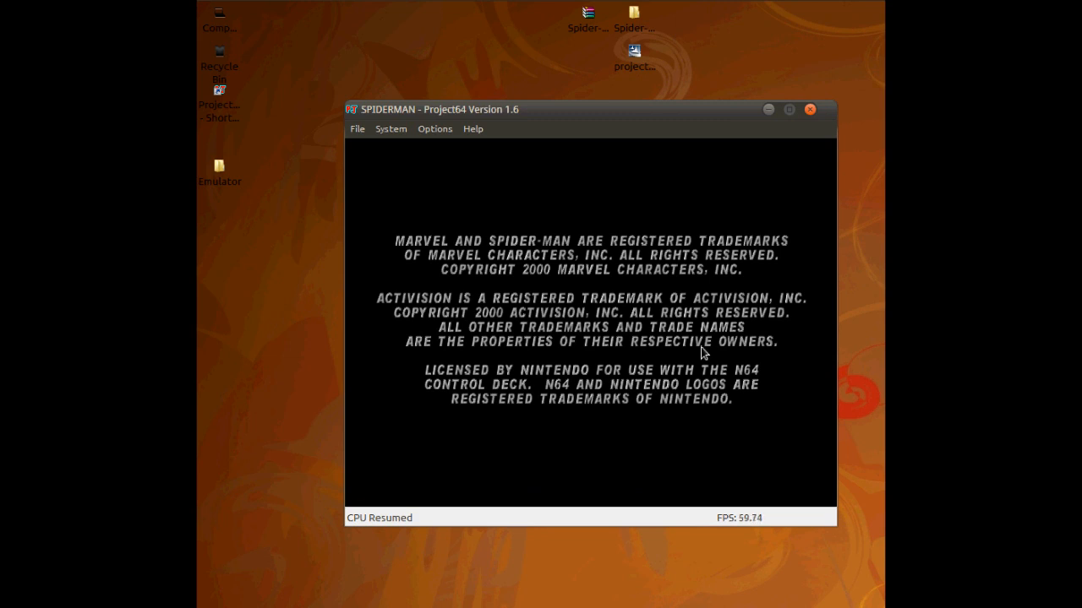
mouse_move(747, 166)
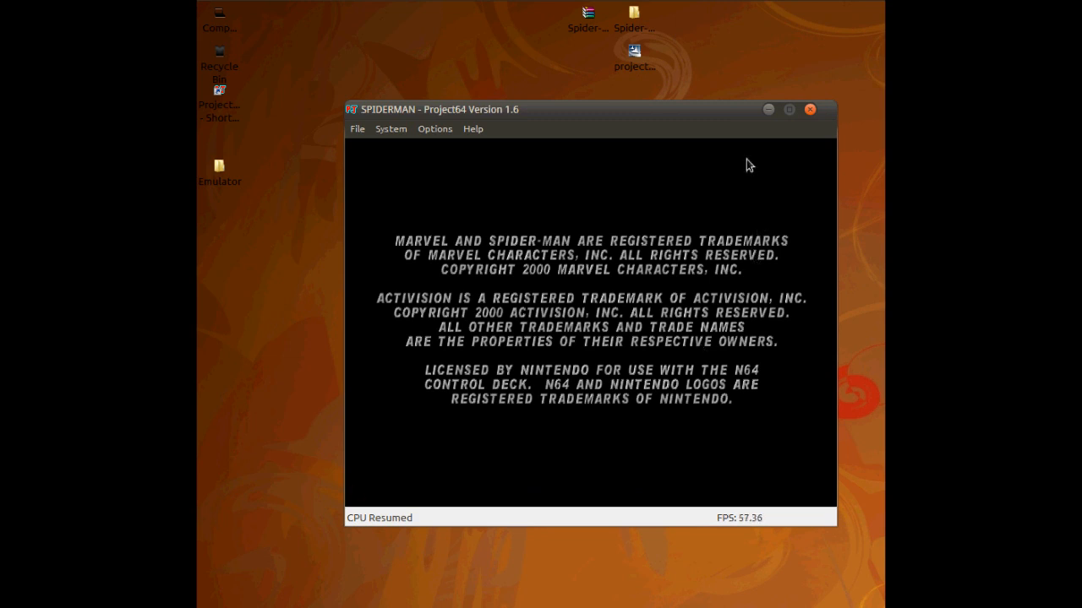